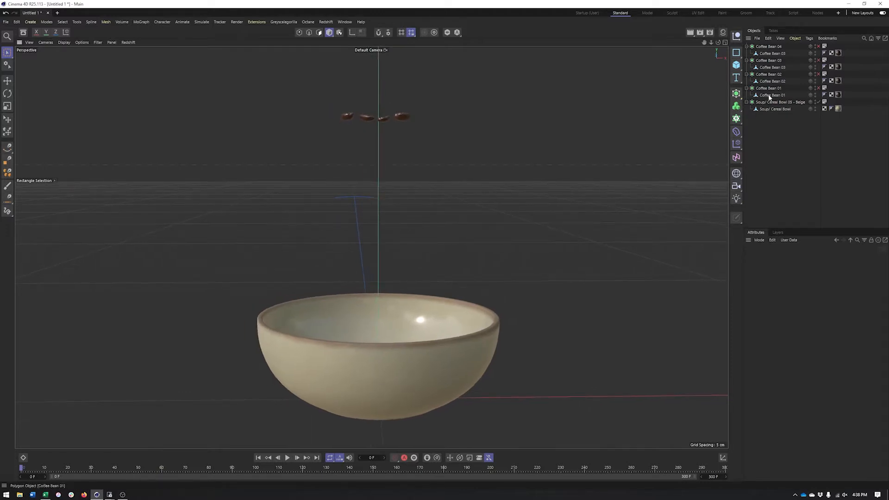
- Add a Rigid Body tag to Coffee Bean 01 and test it with a quick playback
{"action": "right_click", "coordinate": [771, 95]}
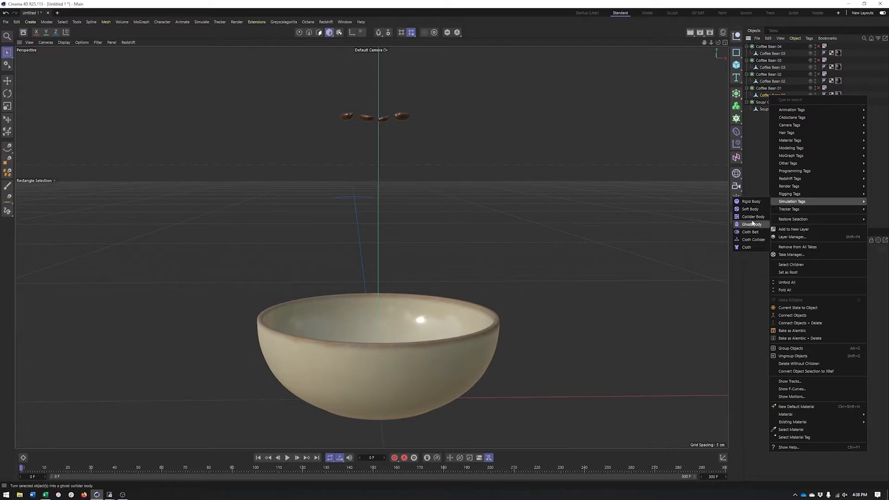
{"action": "mouse_move", "coordinate": [751, 208]}
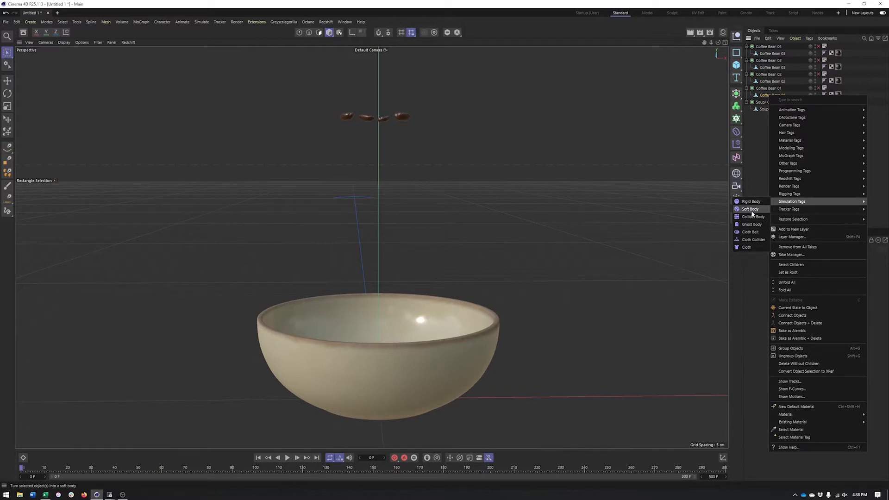
{"action": "mouse_move", "coordinate": [751, 202]}
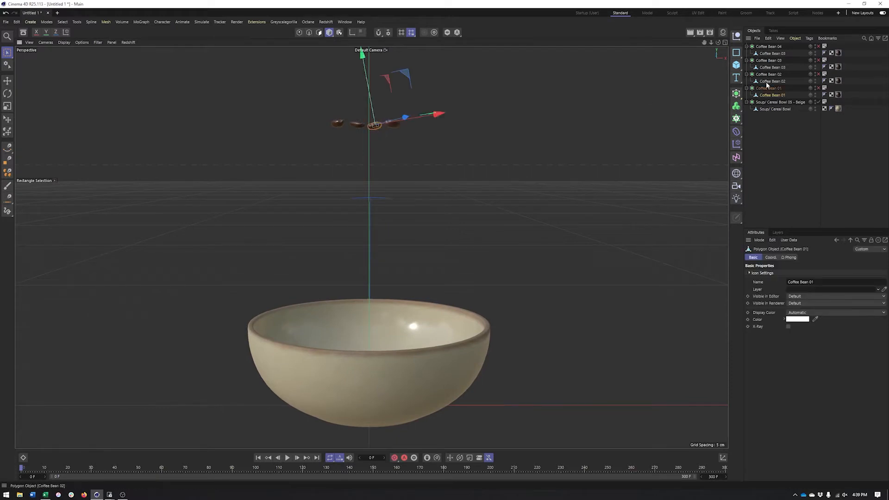
{"action": "right_click", "coordinate": [769, 88]}
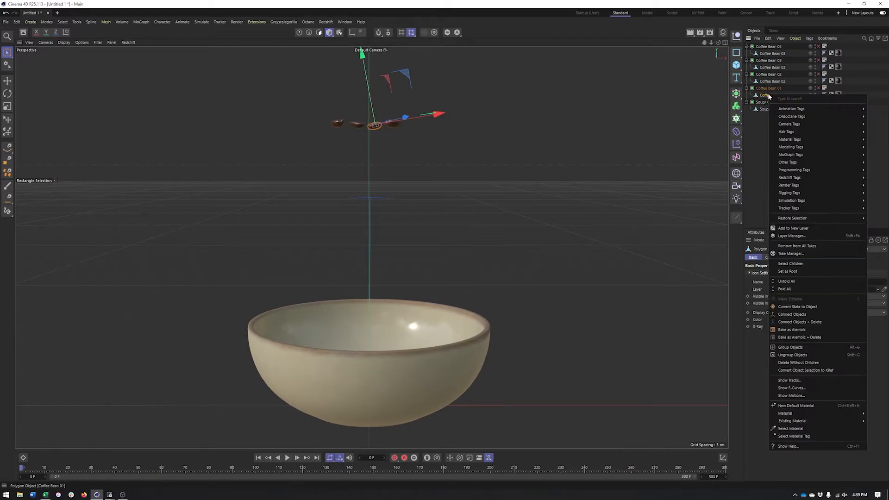
{"action": "mouse_move", "coordinate": [791, 200]}
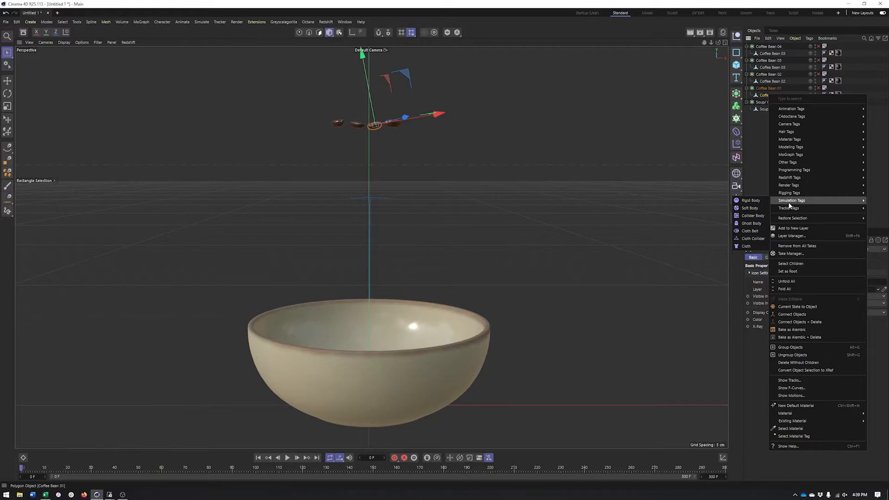
{"action": "mouse_move", "coordinate": [751, 200]}
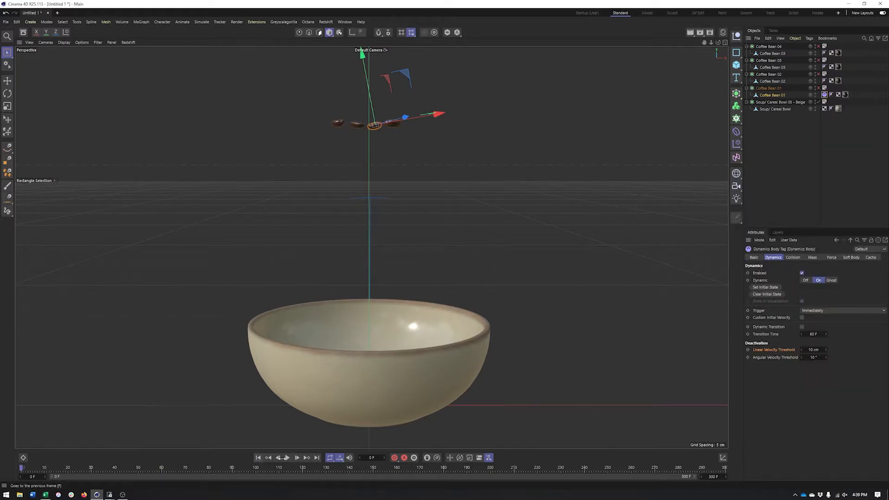
{"action": "left_click", "coordinate": [288, 457]}
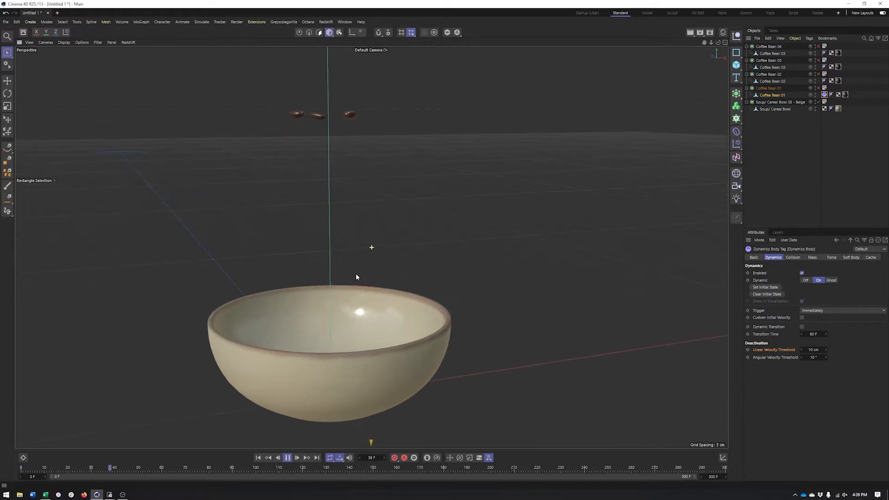
{"action": "left_click", "coordinate": [287, 458]}
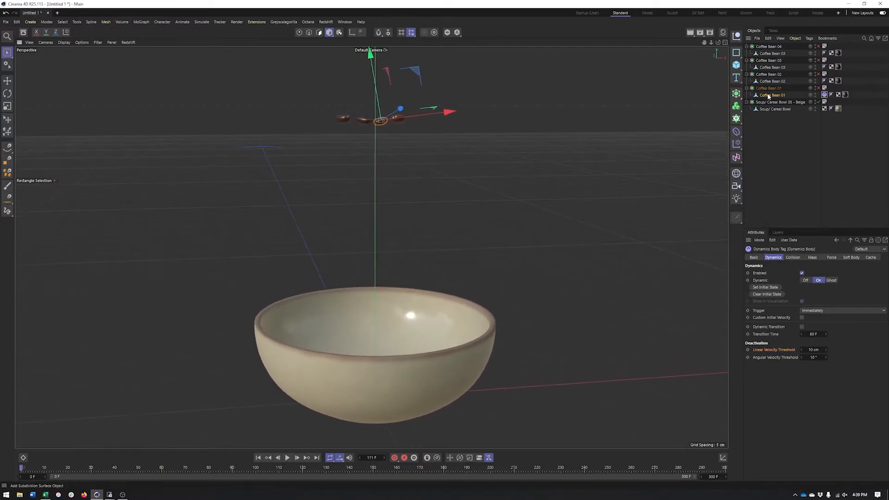
- Inspect the bean tag's Dynamics and Mass settings, then clear the selection
{"action": "right_click", "coordinate": [768, 95]}
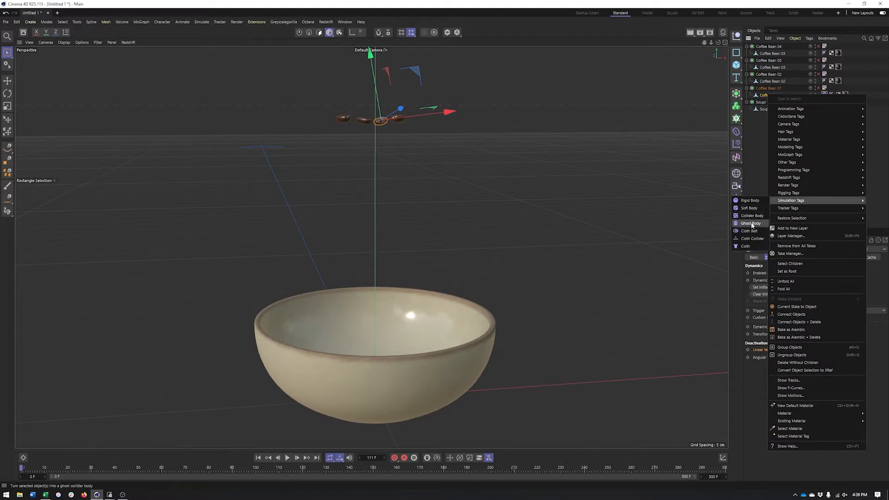
{"action": "left_click", "coordinate": [462, 206]}
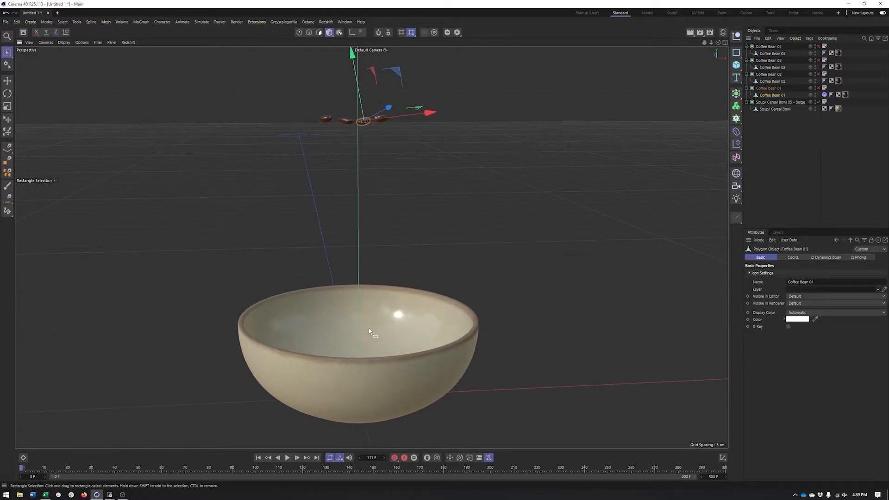
{"action": "left_click", "coordinate": [773, 257]}
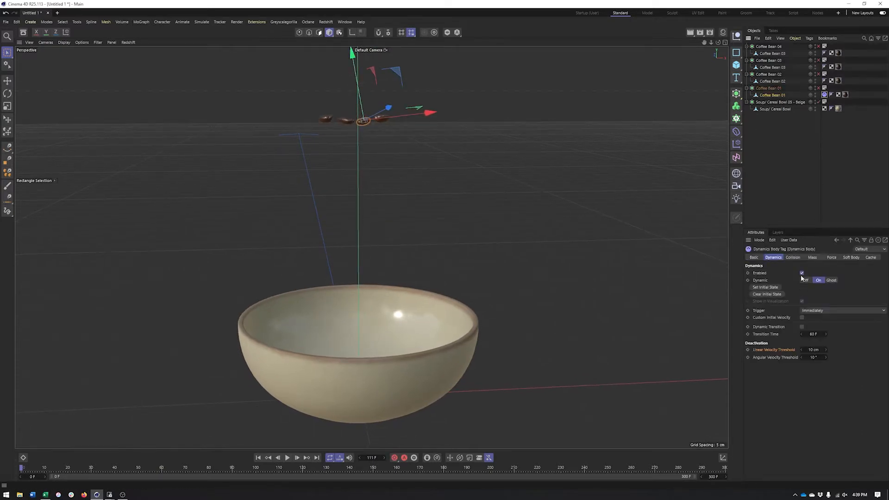
{"action": "left_click", "coordinate": [812, 257]}
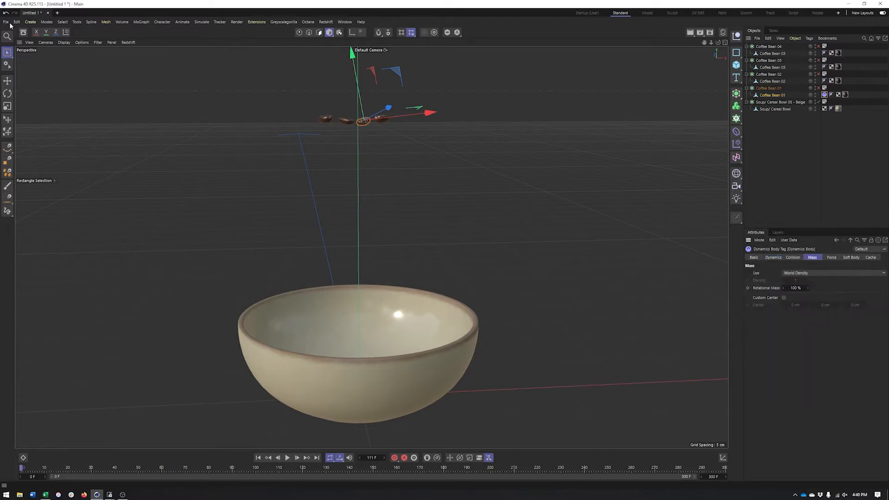
{"action": "left_click", "coordinate": [16, 21]}
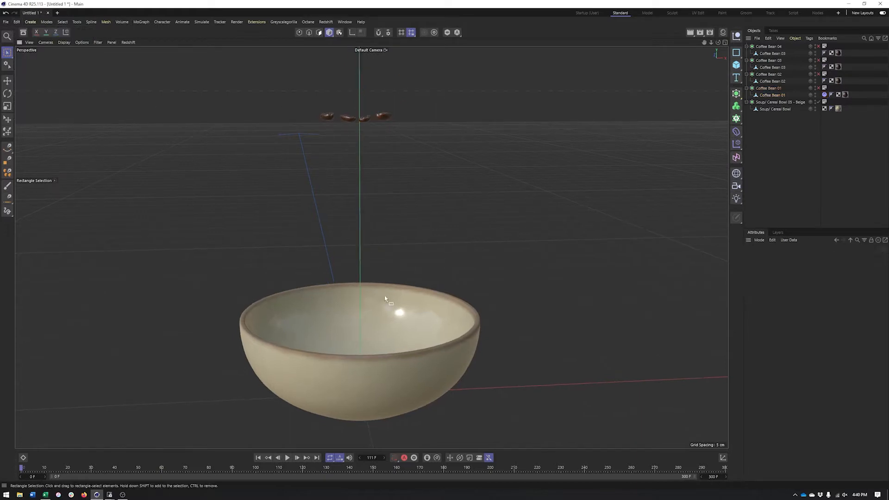
- Tag the Soup/Cereal Bowl's subdivision surface as a dynamics body and play the simulation
{"action": "left_click", "coordinate": [775, 108]}
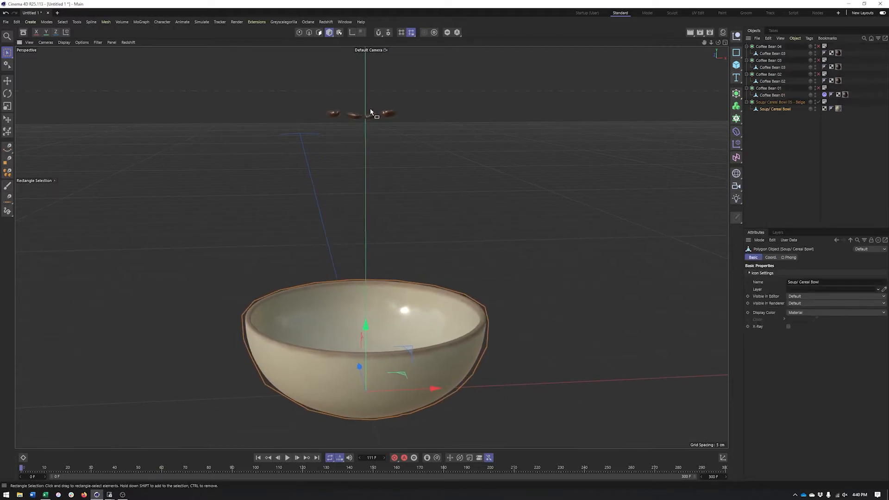
{"action": "mouse_move", "coordinate": [475, 329]}
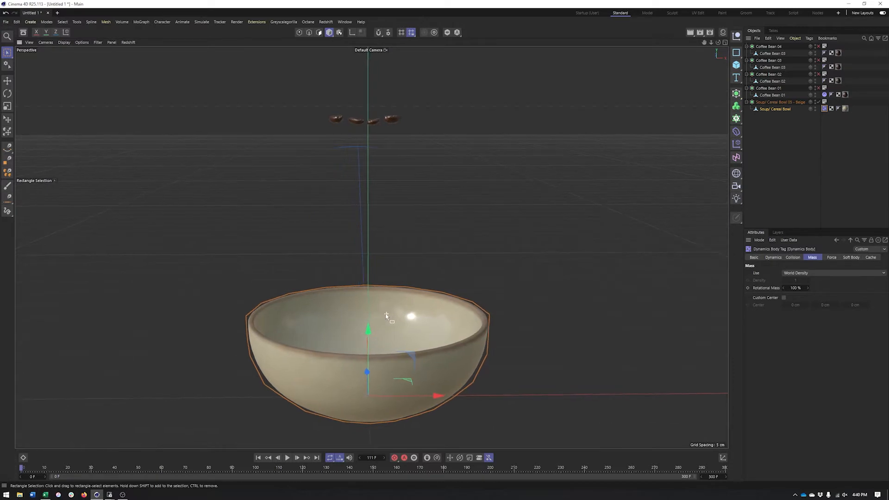
{"action": "left_click", "coordinate": [770, 88]}
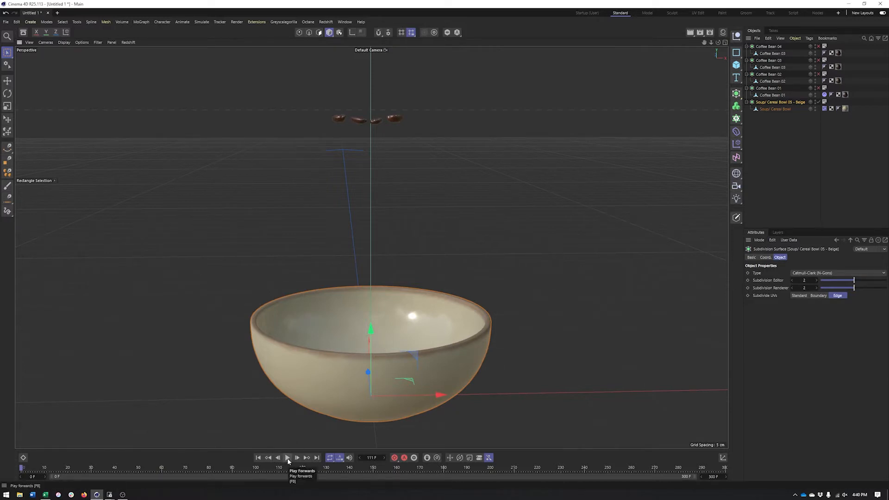
{"action": "left_click", "coordinate": [288, 457]}
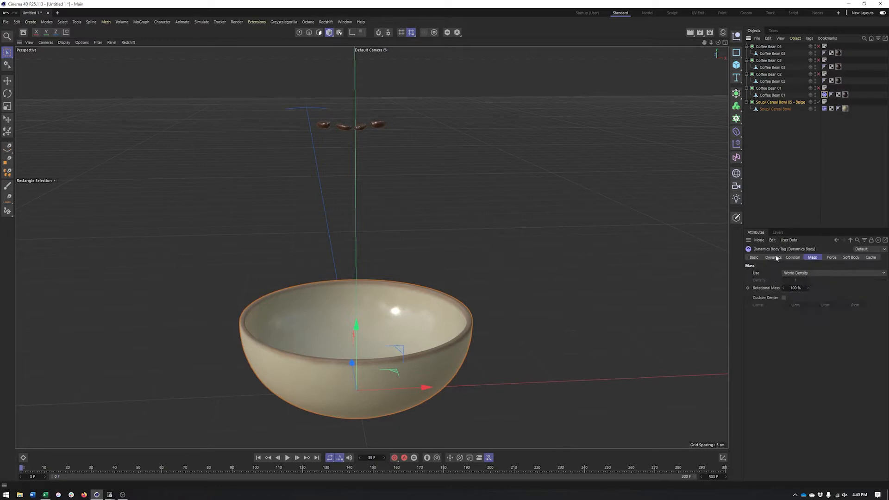
- Keep the bowl tag's Dynamics enabled with Trigger Immediately, then play to watch a bean land
{"action": "left_click", "coordinate": [774, 257]}
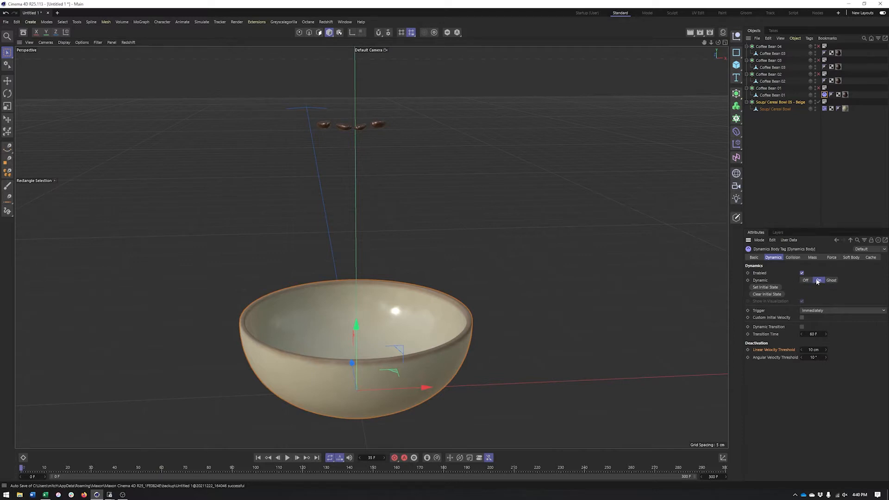
{"action": "left_click", "coordinate": [818, 280]}
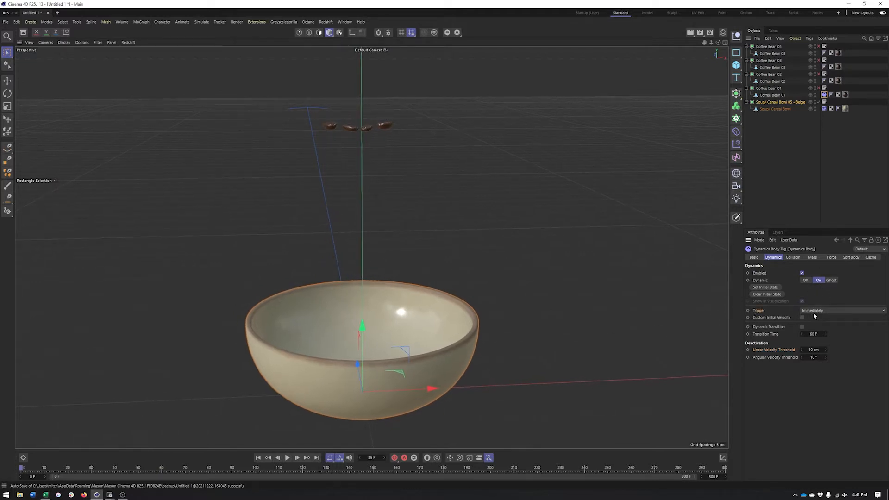
{"action": "left_click", "coordinate": [842, 310]}
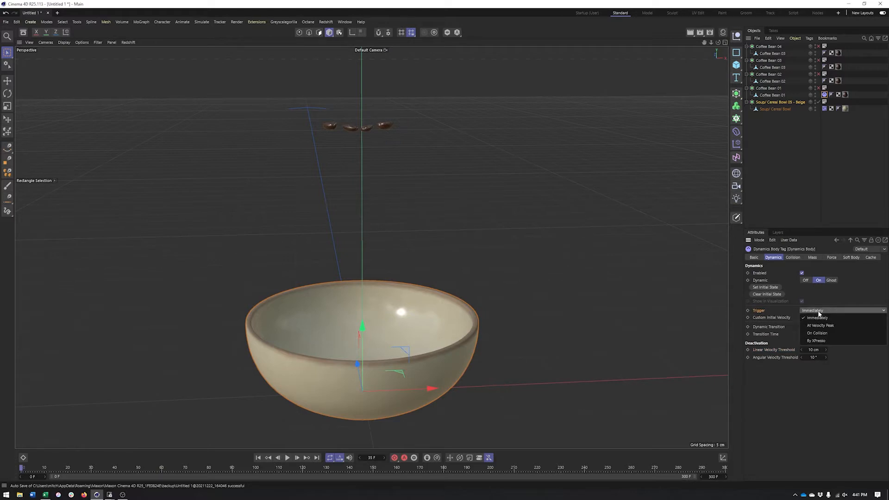
{"action": "mouse_move", "coordinate": [817, 333]}
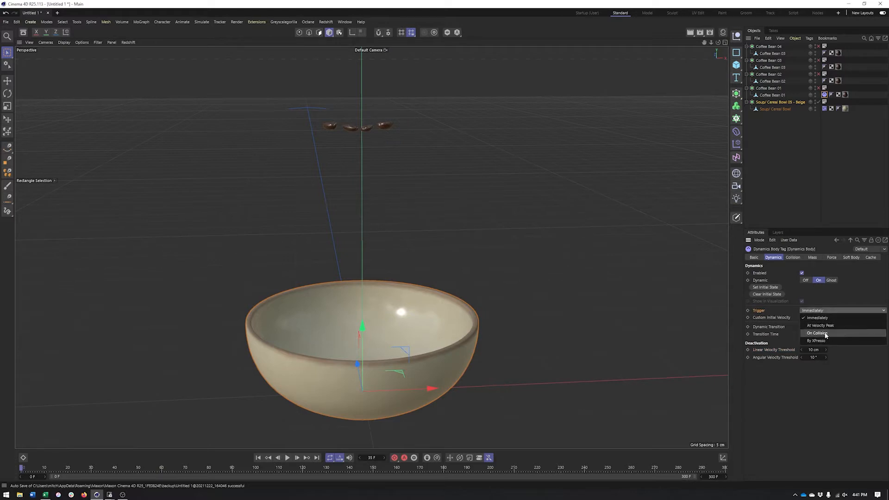
{"action": "left_click", "coordinate": [816, 318]}
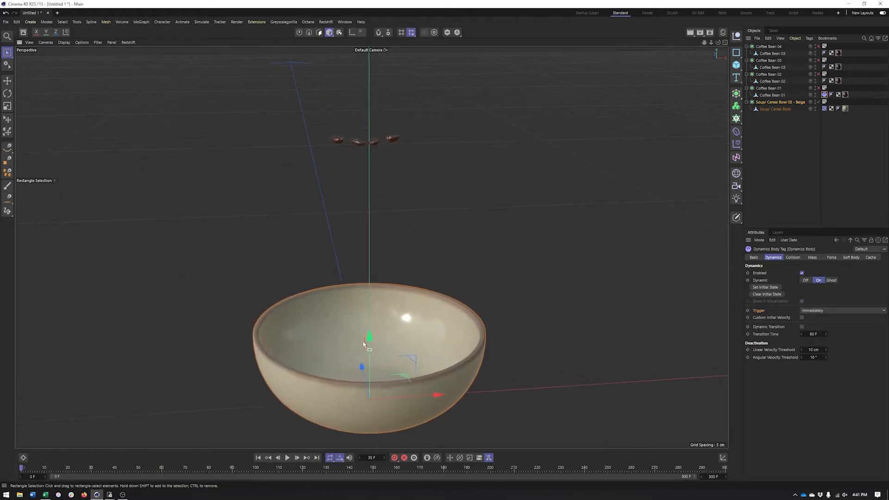
{"action": "left_click", "coordinate": [288, 458]}
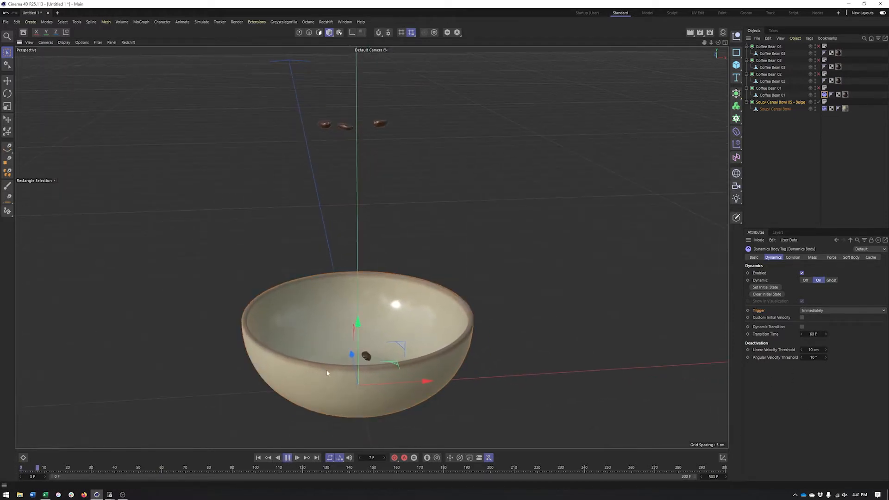
{"action": "left_click", "coordinate": [288, 457]}
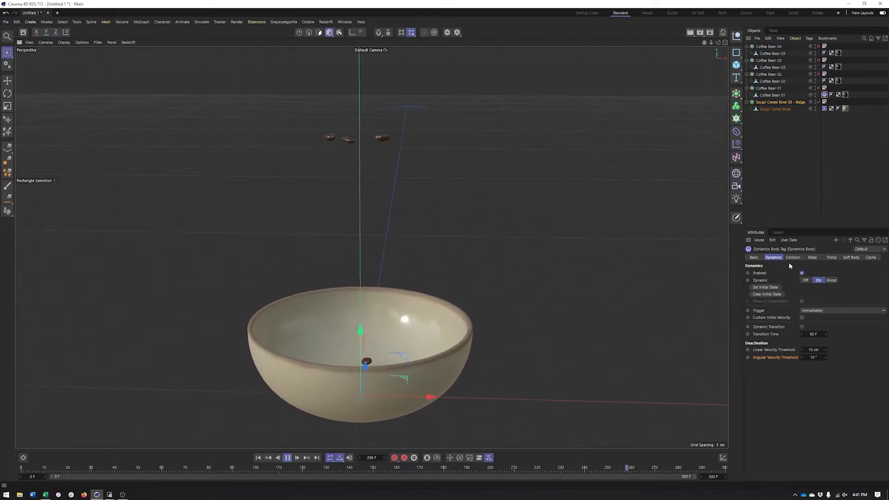
- Show the bowl tag's Collision settings and browse the available collision Shape options
{"action": "left_click", "coordinate": [793, 257]}
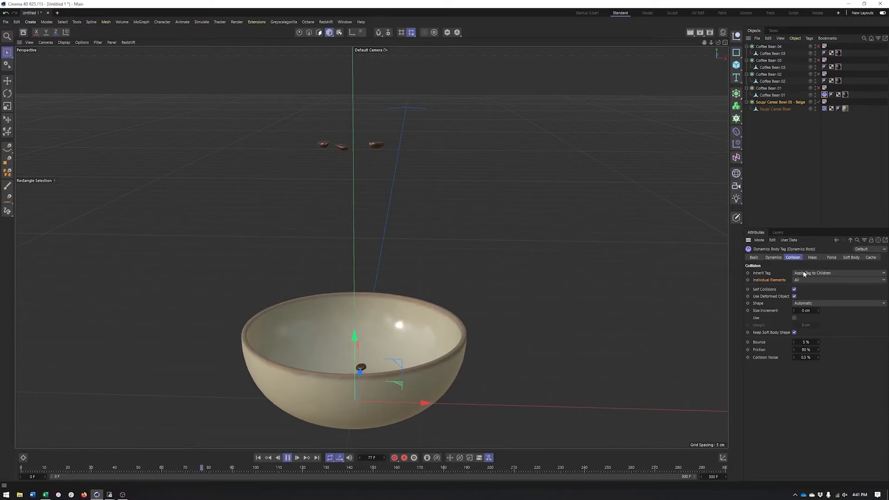
{"action": "left_click", "coordinate": [839, 280]}
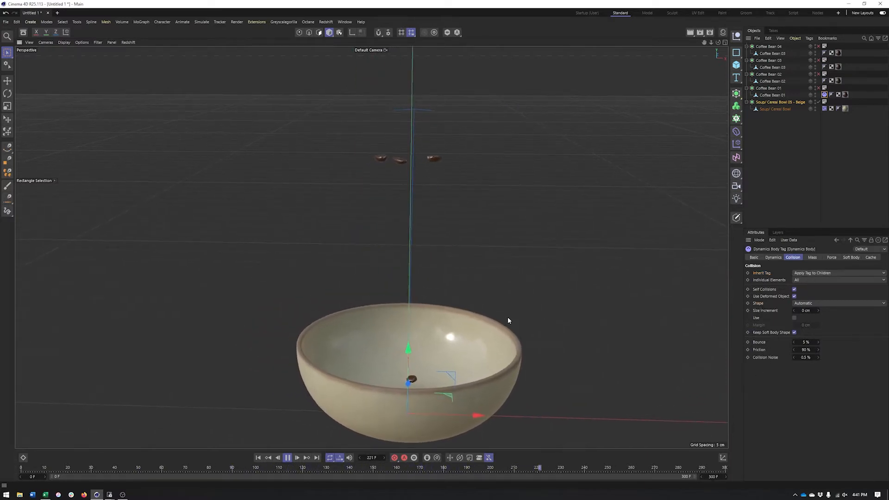
{"action": "left_click", "coordinate": [839, 303]}
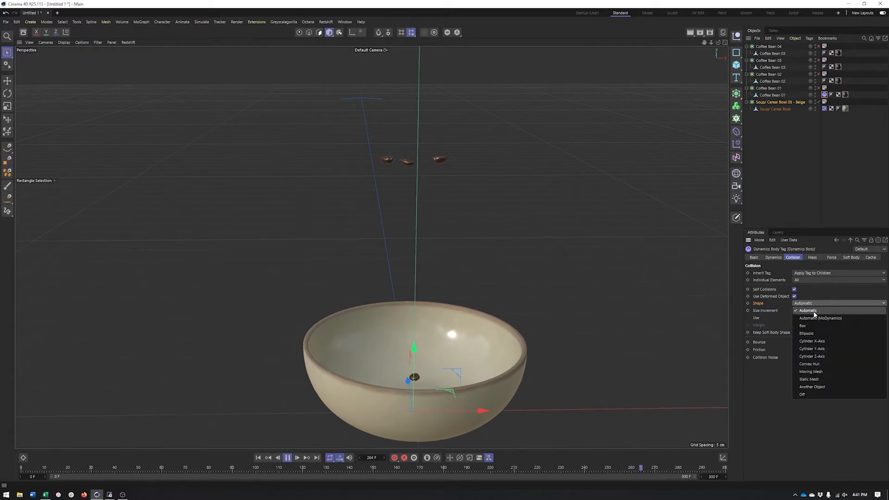
{"action": "mouse_move", "coordinate": [815, 372]}
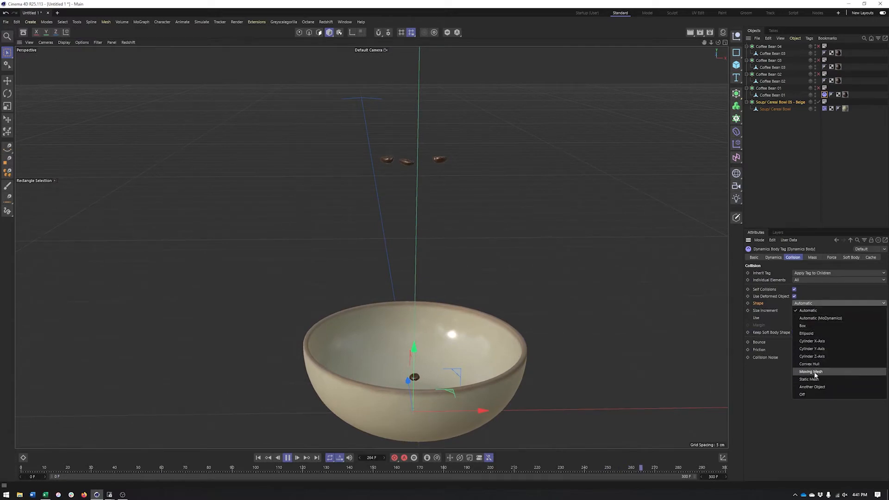
{"action": "mouse_move", "coordinate": [809, 379]}
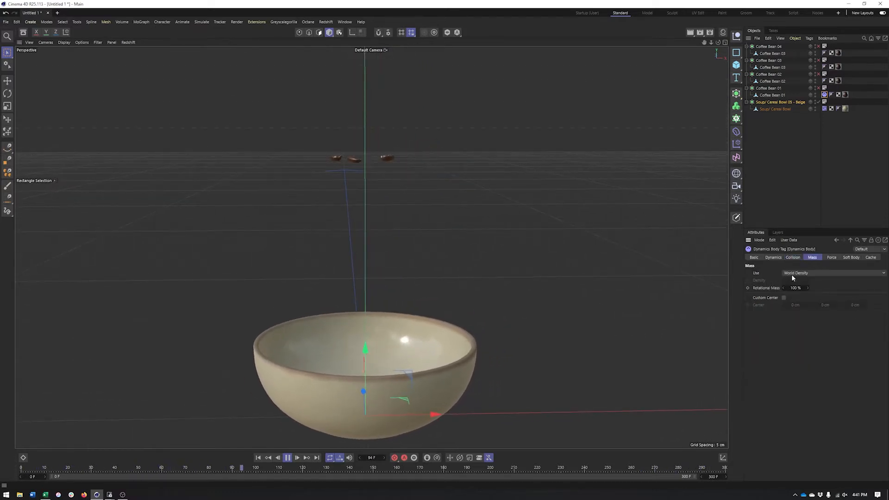
- Browse the tag's Force settings and the Simulate menu, then view the Cache settings
{"action": "left_click", "coordinate": [832, 272]}
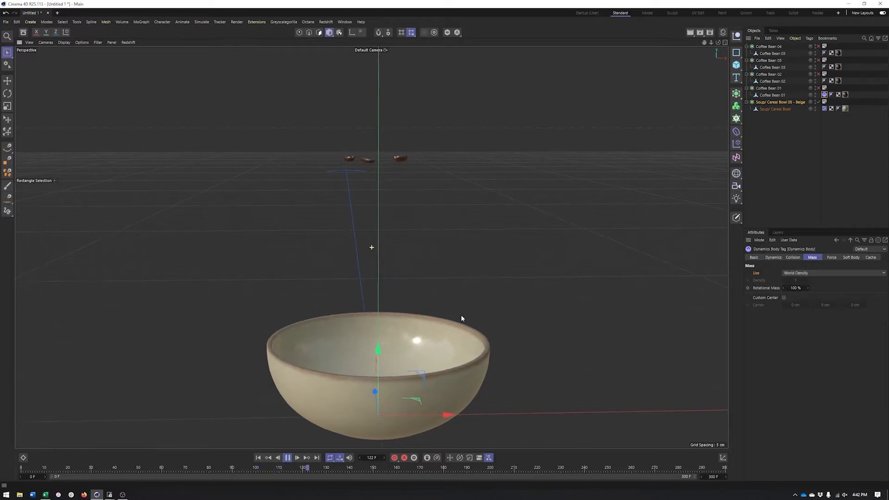
{"action": "left_click", "coordinate": [832, 257]}
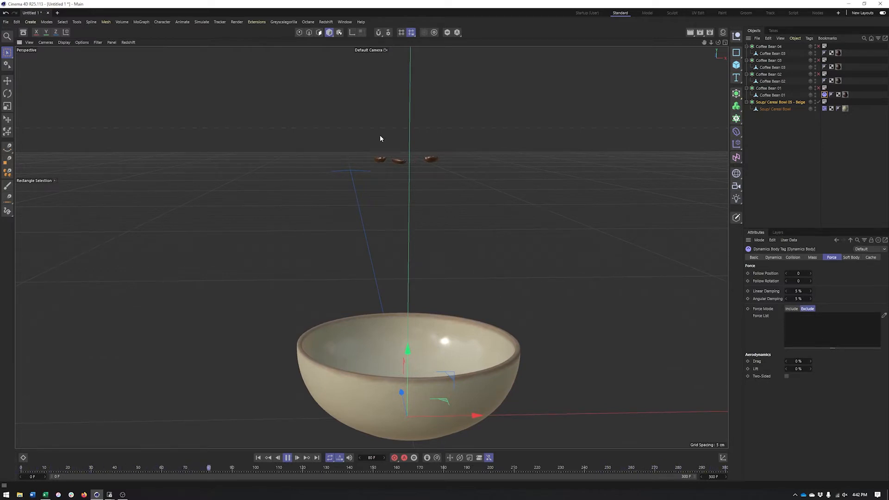
{"action": "left_click", "coordinate": [202, 22]}
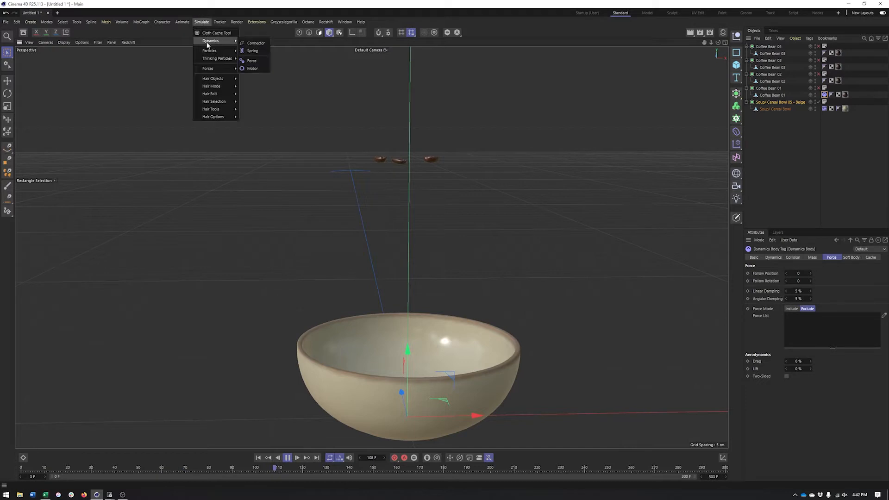
{"action": "mouse_move", "coordinate": [207, 68]}
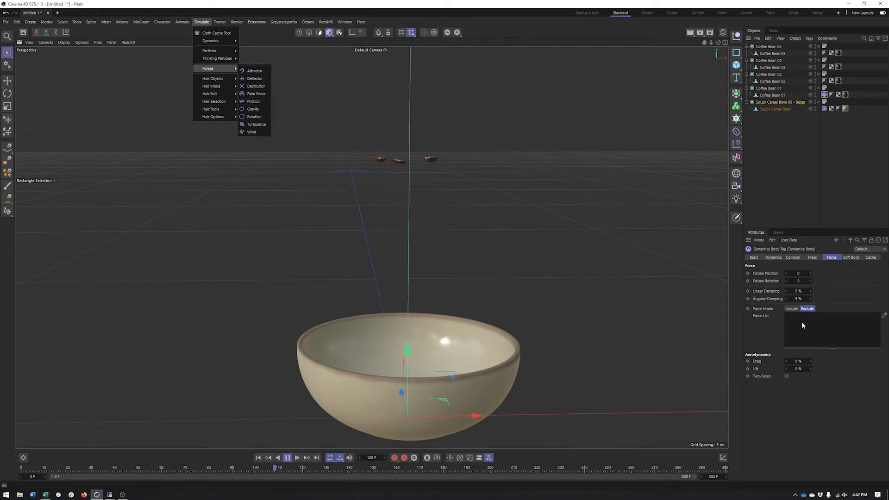
{"action": "mouse_move", "coordinate": [808, 334]}
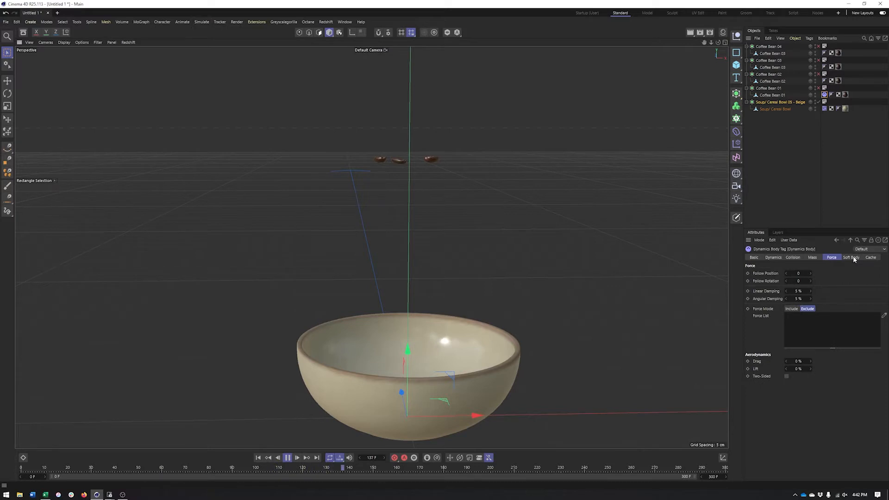
{"action": "left_click", "coordinate": [871, 257]}
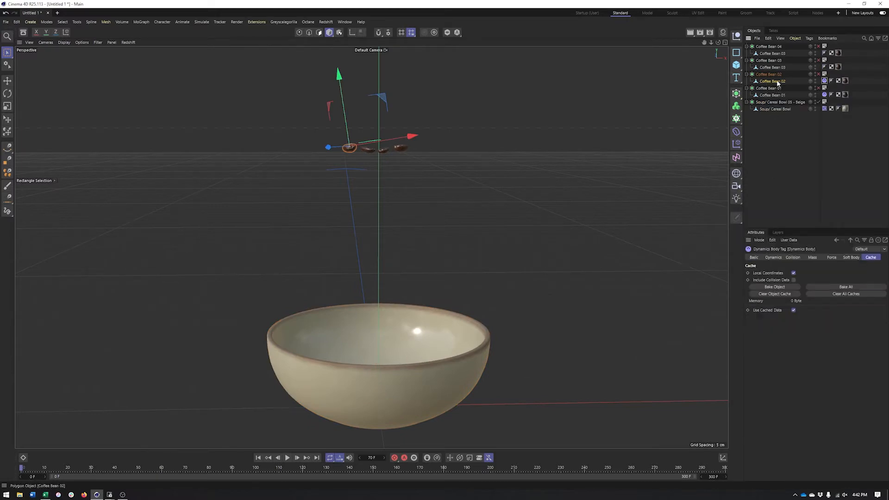
- Tag the remaining beans as dynamics bodies, test the fall, check Dynamics, and rewind
{"action": "right_click", "coordinate": [770, 60]}
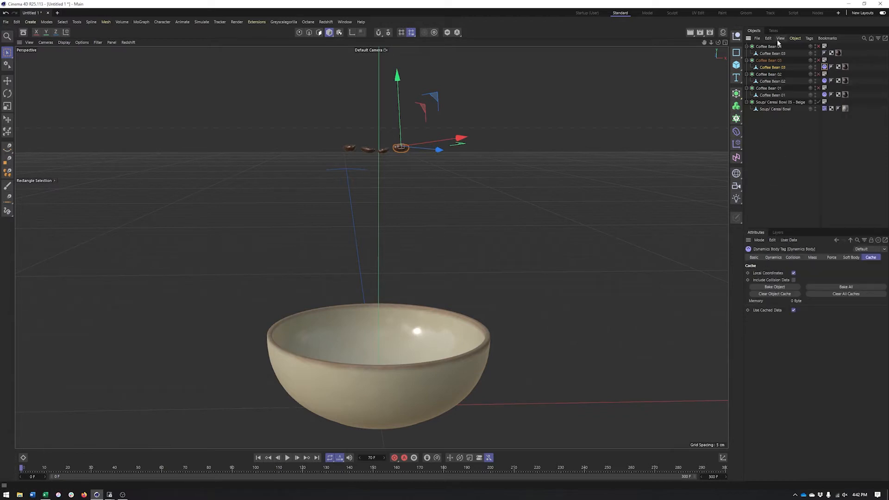
{"action": "right_click", "coordinate": [771, 60]}
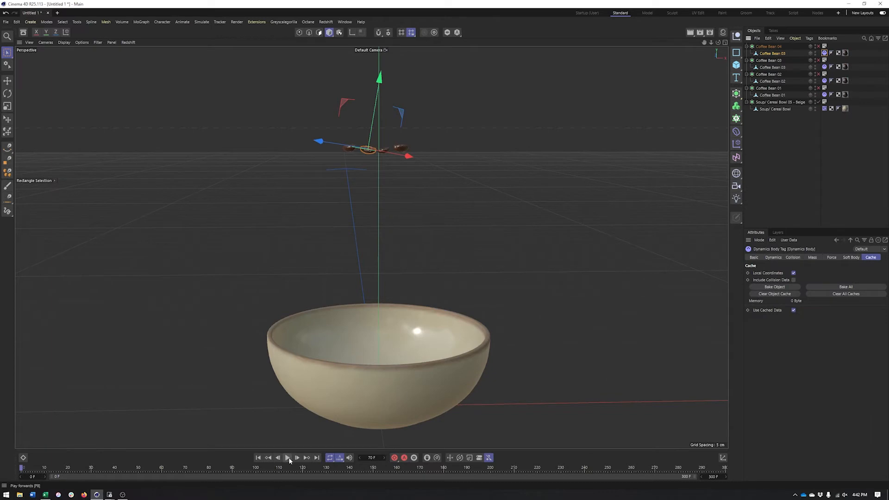
{"action": "left_click", "coordinate": [288, 458]}
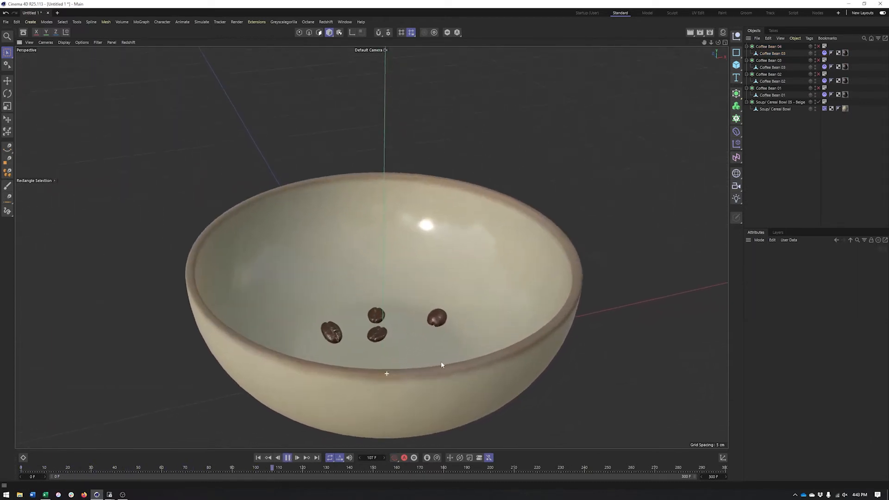
{"action": "left_click", "coordinate": [287, 457]}
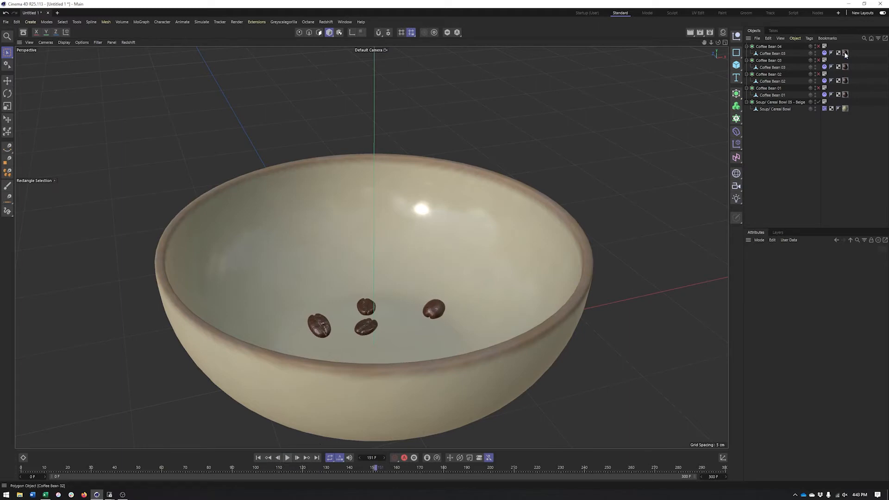
{"action": "left_click", "coordinate": [824, 54]}
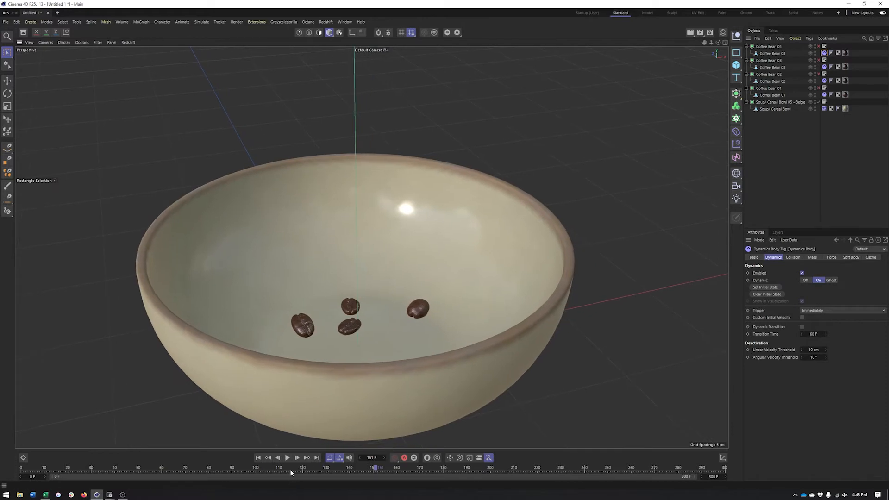
{"action": "left_click", "coordinate": [288, 458]}
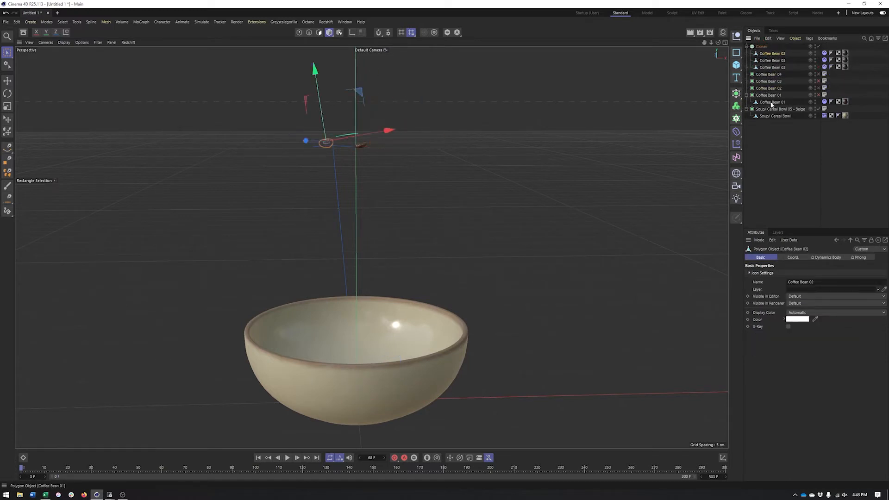
- Set the Cloner to Grid mode, 1 cm size and 3×6×3 count, then test playback
{"action": "left_click", "coordinate": [769, 81]}
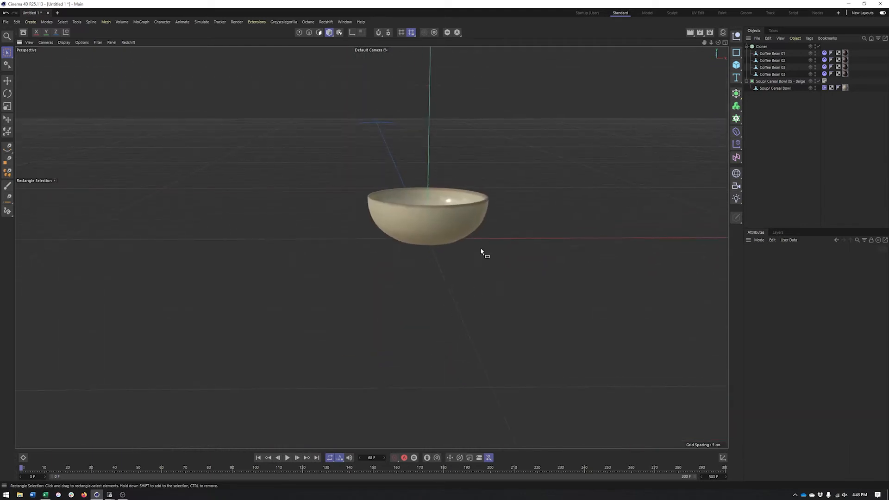
{"action": "left_click", "coordinate": [761, 46]}
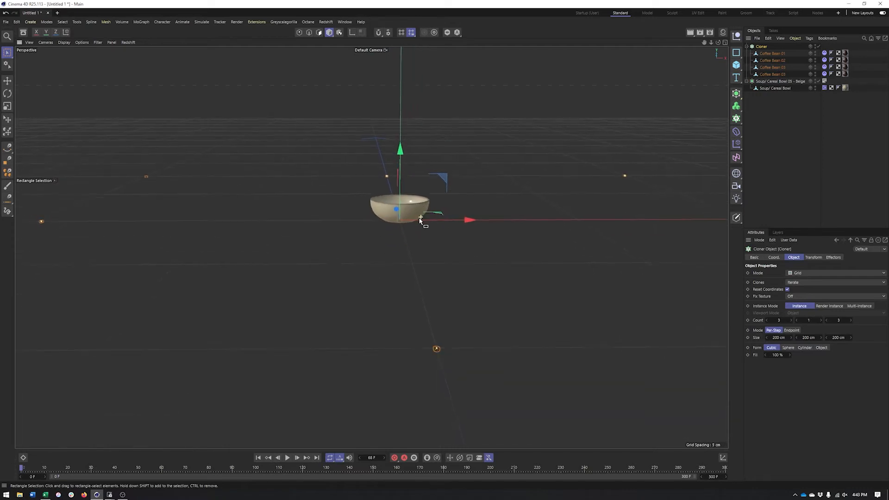
{"action": "left_click", "coordinate": [833, 272]}
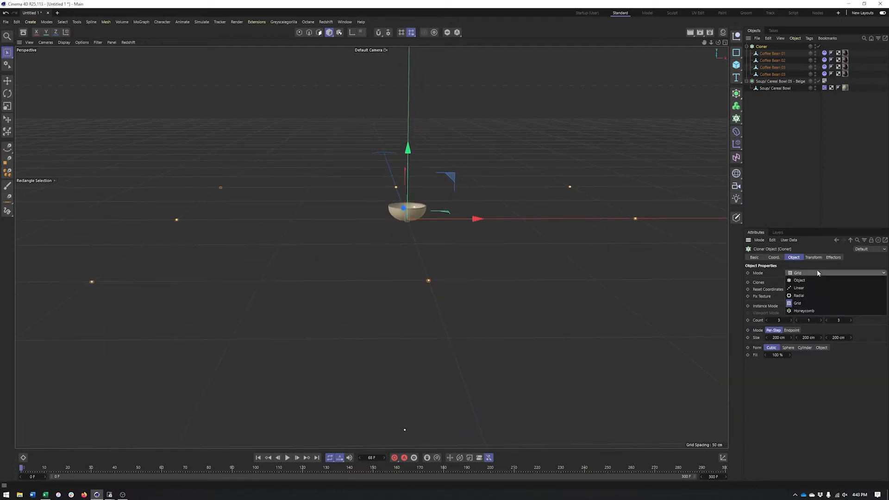
{"action": "left_click", "coordinate": [798, 303]}
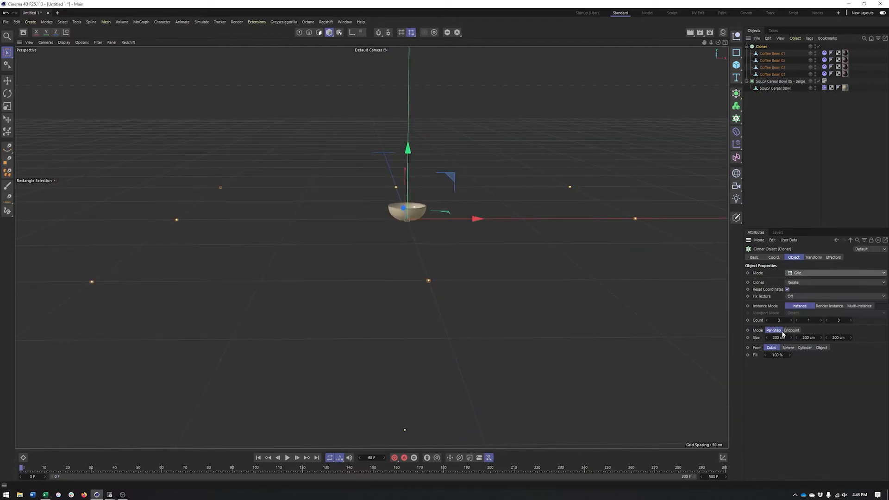
{"action": "left_click", "coordinate": [792, 330]}
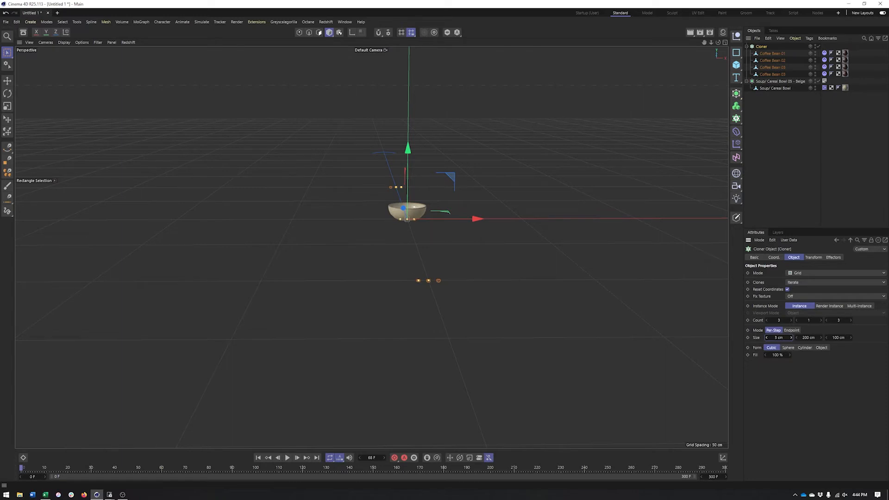
{"action": "mouse_move", "coordinate": [829, 341]}
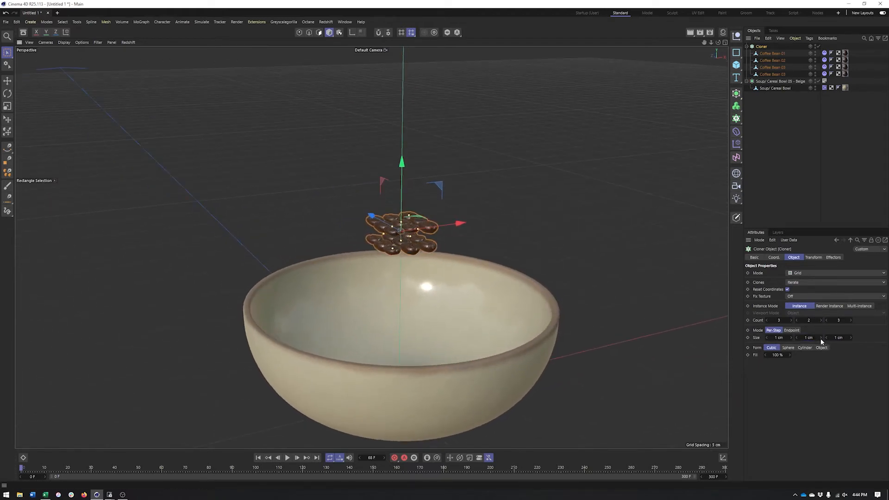
{"action": "left_click", "coordinate": [809, 337]}
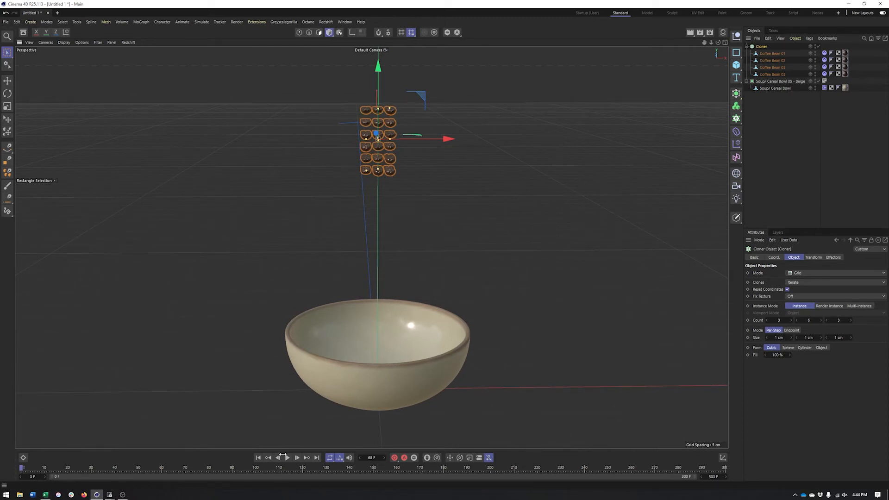
{"action": "left_click", "coordinate": [288, 458]}
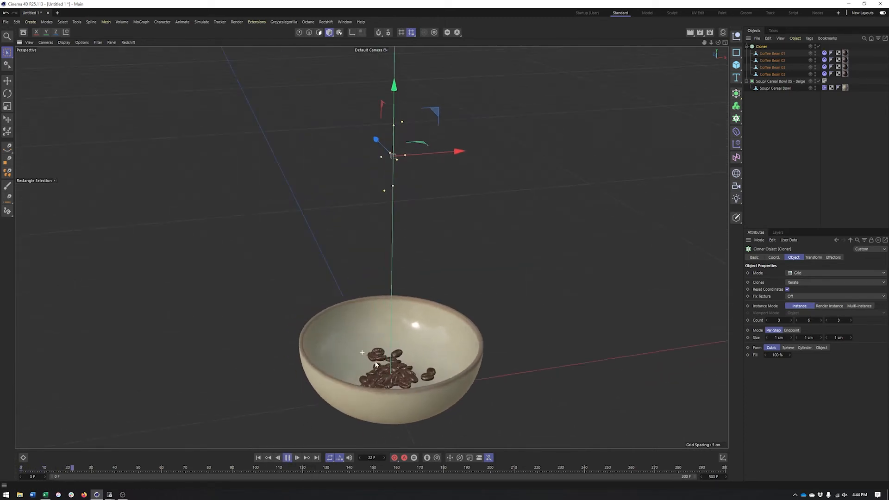
{"action": "left_click", "coordinate": [288, 458]}
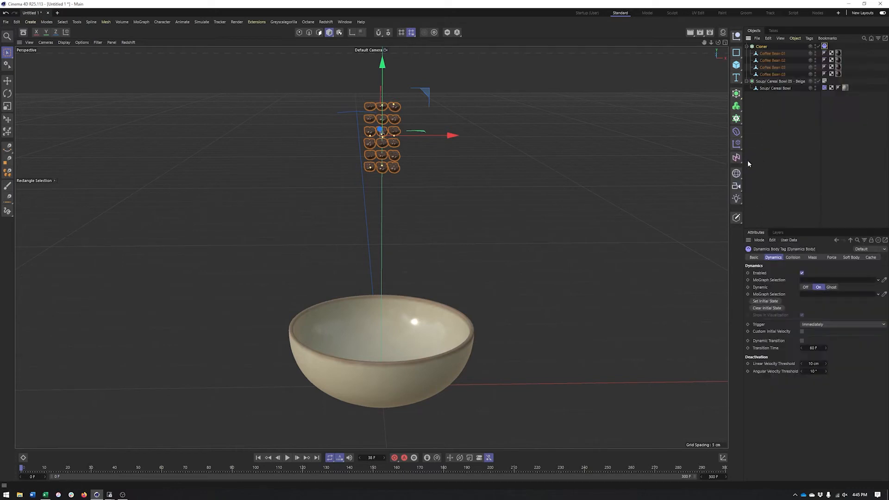
- Set Inherit Tag to Apply Tag to Children and Individual Elements to All, then stop playback
{"action": "left_click", "coordinate": [793, 257]}
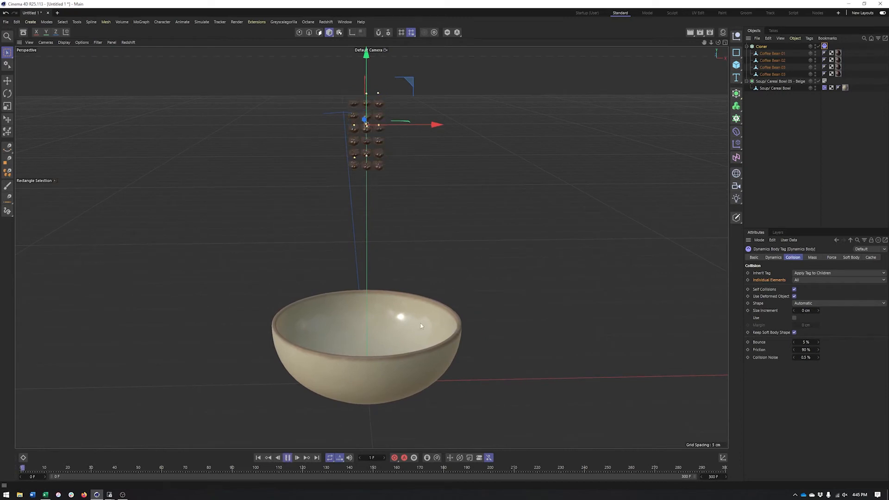
{"action": "left_click", "coordinate": [287, 458]}
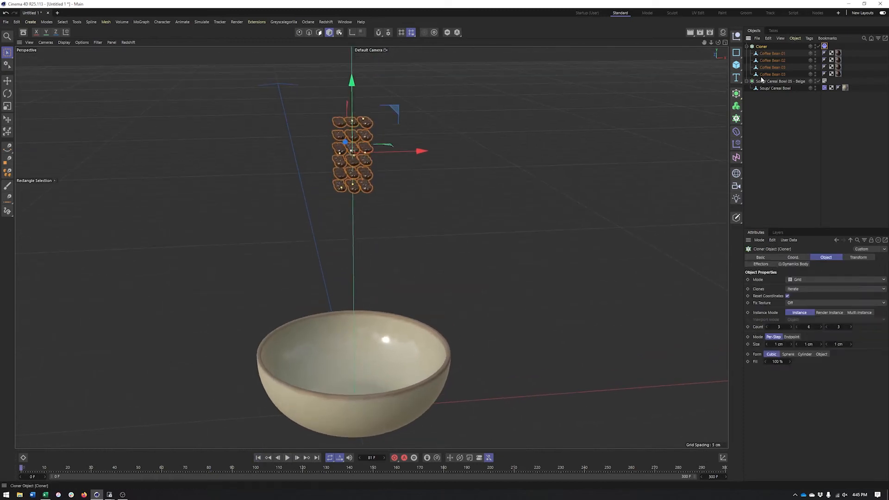
- Raise the Cloner grid count to 5×7×5 and set Clones to Random
{"action": "left_click", "coordinate": [792, 327]}
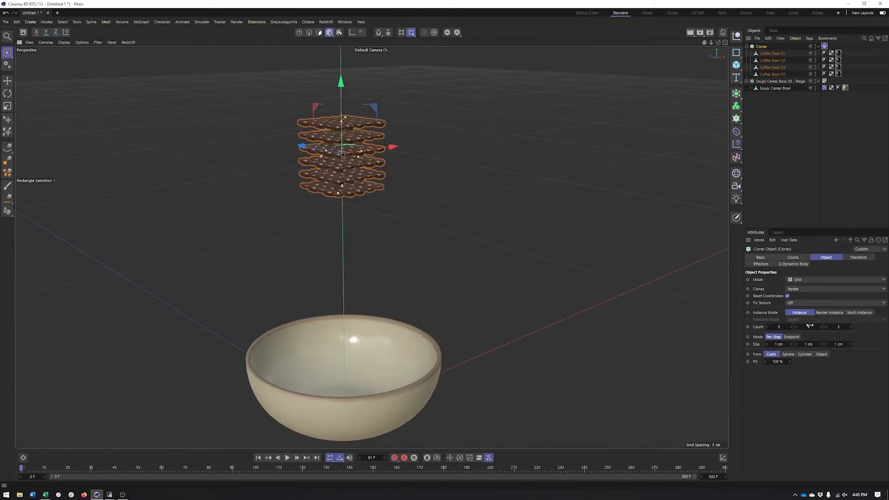
{"action": "left_click", "coordinate": [809, 327]}
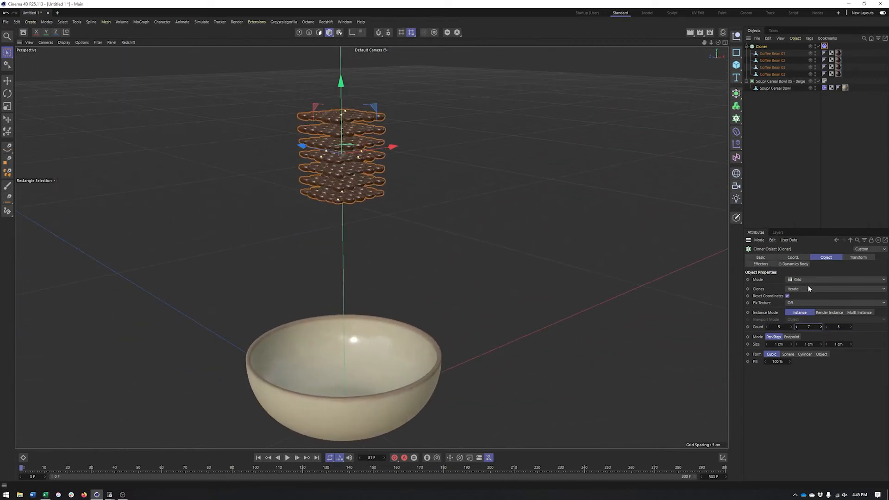
{"action": "left_click", "coordinate": [833, 289]}
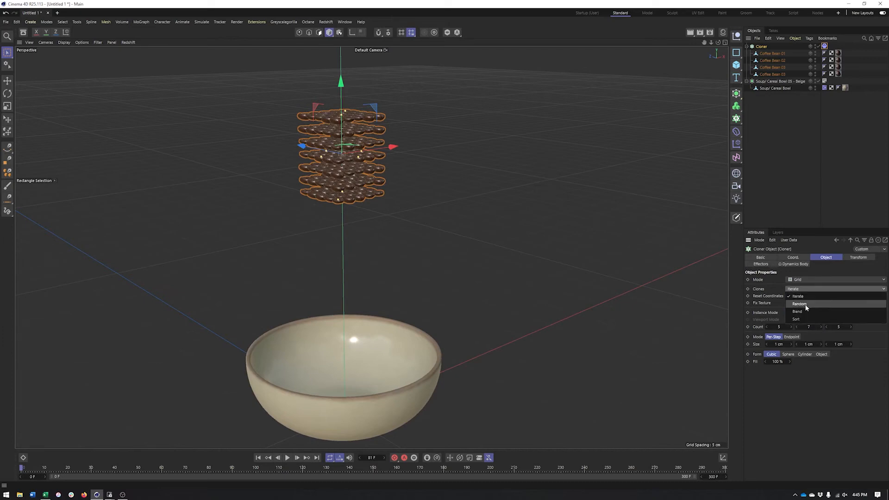
{"action": "left_click", "coordinate": [800, 304]}
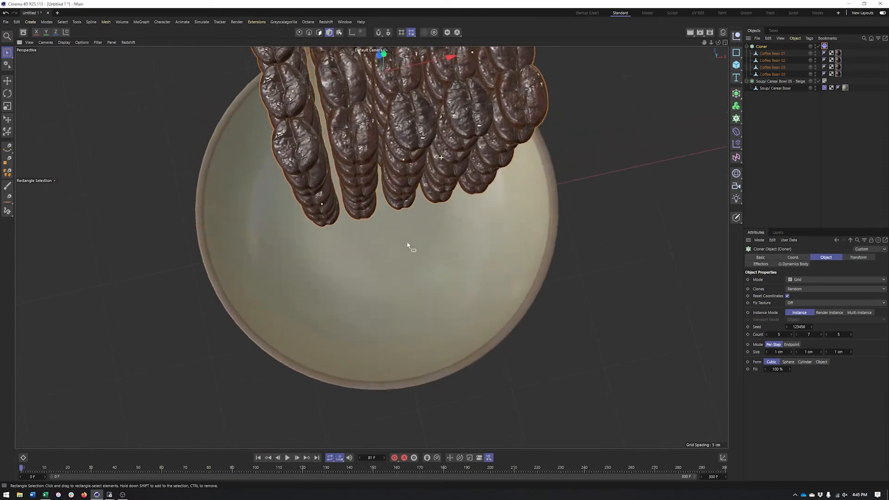
- Play and stop the simulation, then orbit back to a side view
{"action": "left_click", "coordinate": [288, 458]}
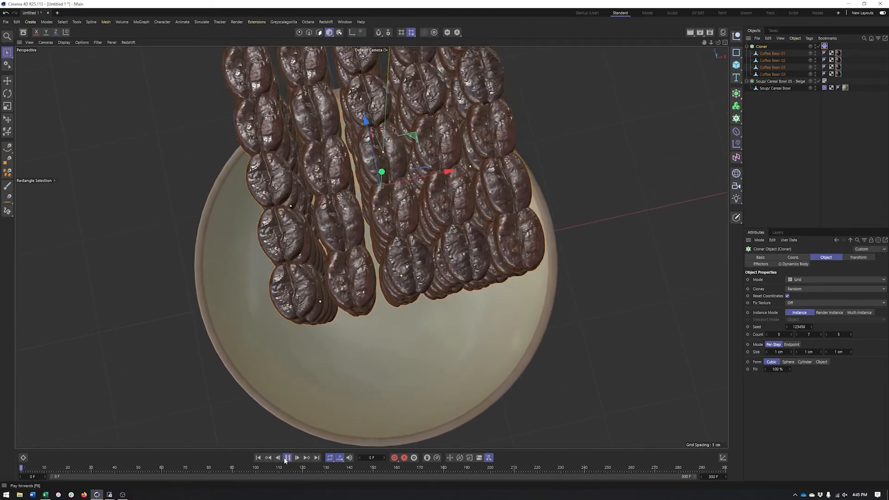
{"action": "left_click", "coordinate": [287, 458]}
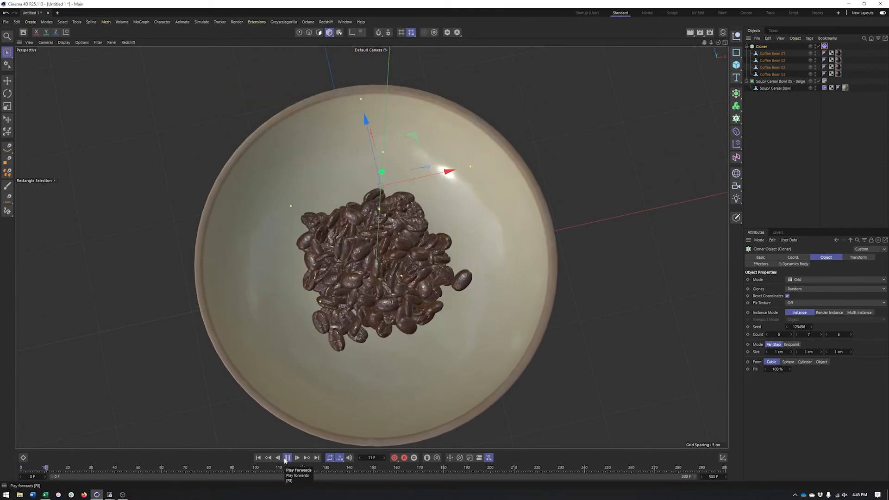
{"action": "left_click", "coordinate": [288, 458]}
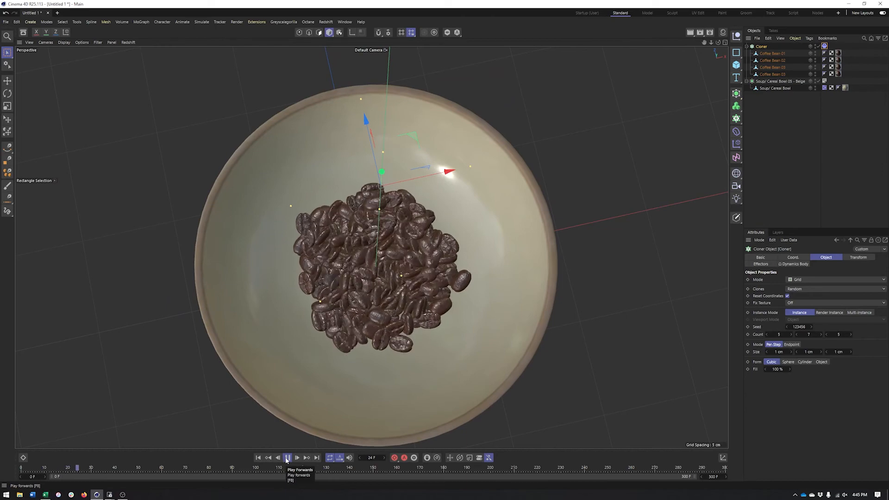
{"action": "left_click", "coordinate": [287, 457]}
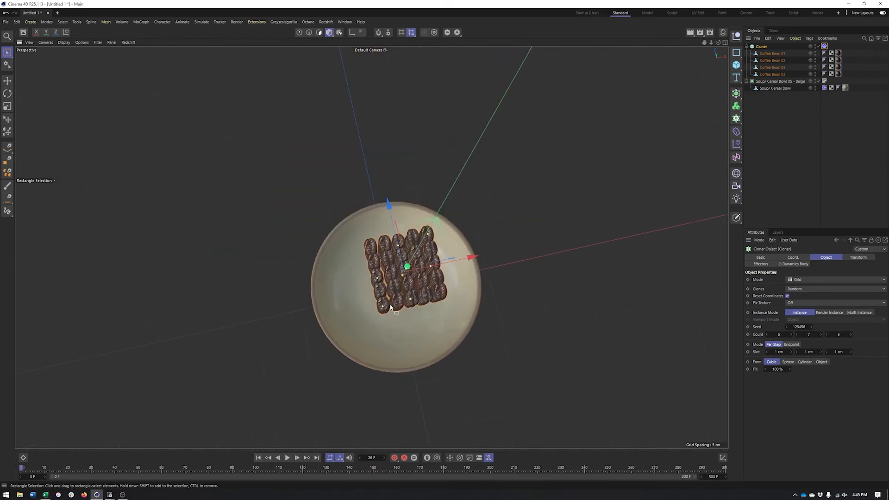
{"action": "left_click_drag", "start_coordinate": [397, 278], "coordinate": [397, 204]}
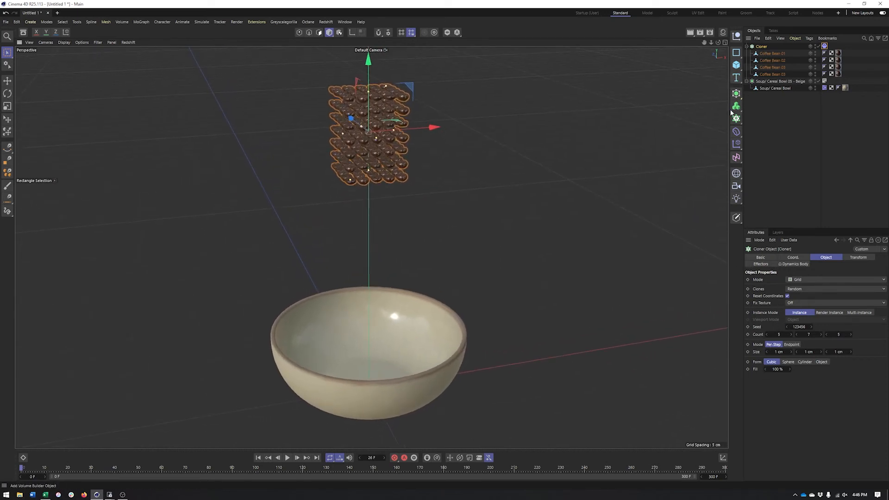
- Add a Random effector with rotations 54°, 57°, 42° and uniform scale 0.13
{"action": "left_click", "coordinate": [736, 143]}
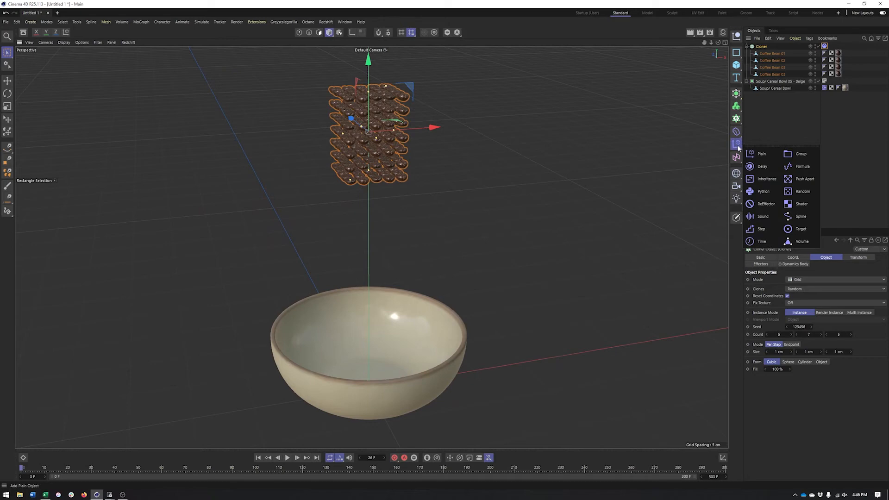
{"action": "left_click", "coordinate": [803, 191]}
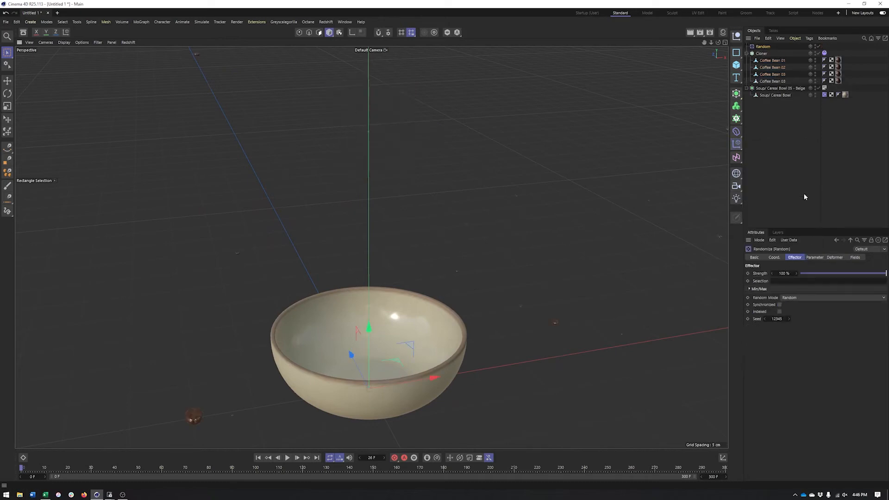
{"action": "left_click", "coordinate": [815, 257]}
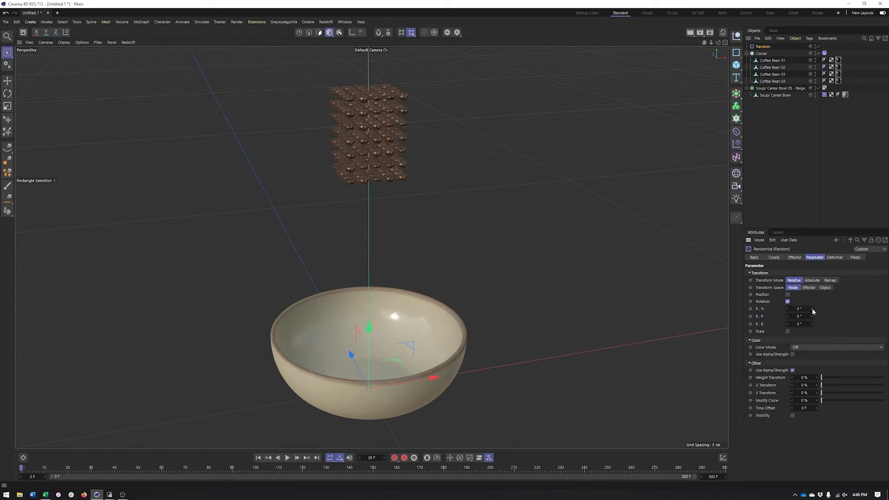
{"action": "left_click_drag", "start_coordinate": [800, 308], "coordinate": [811, 308]}
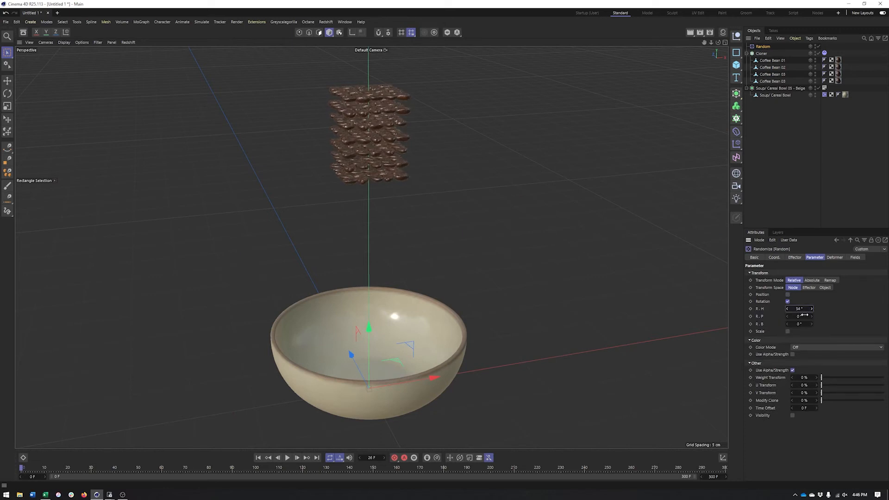
{"action": "left_click_drag", "start_coordinate": [799, 316], "coordinate": [811, 316]}
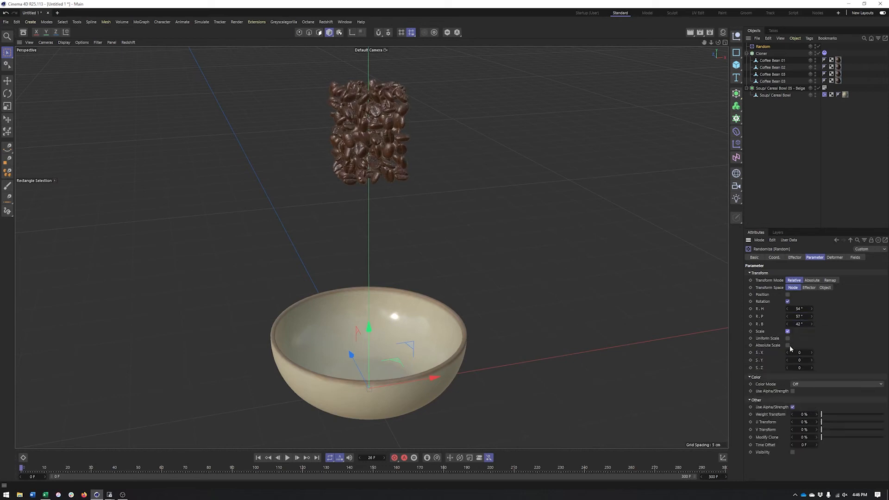
{"action": "left_click", "coordinate": [787, 339]}
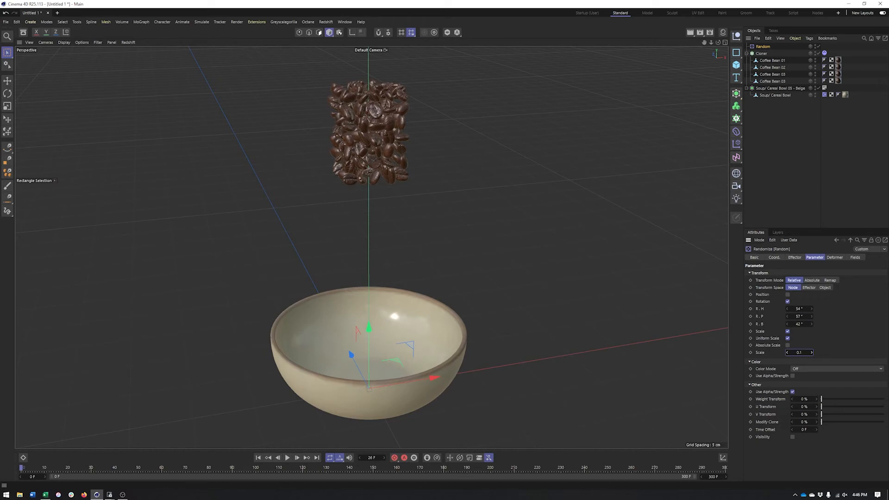
{"action": "type", "text": "0.13"}
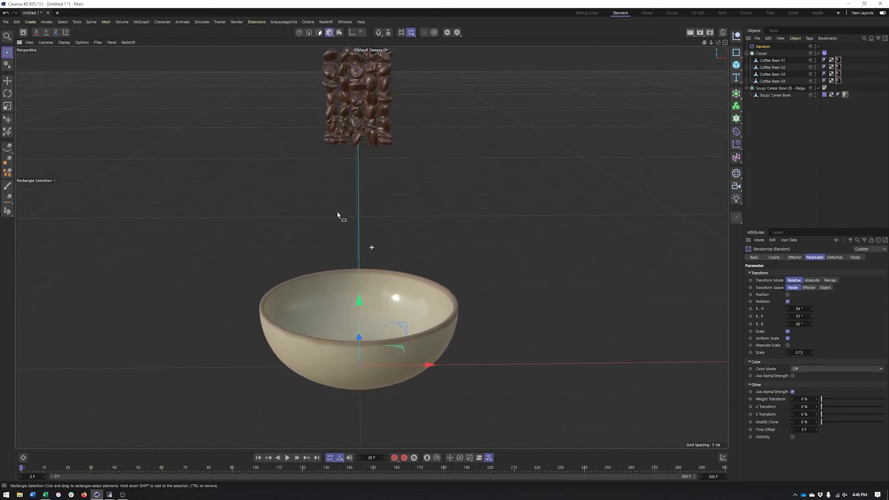
{"action": "left_click", "coordinate": [287, 457]}
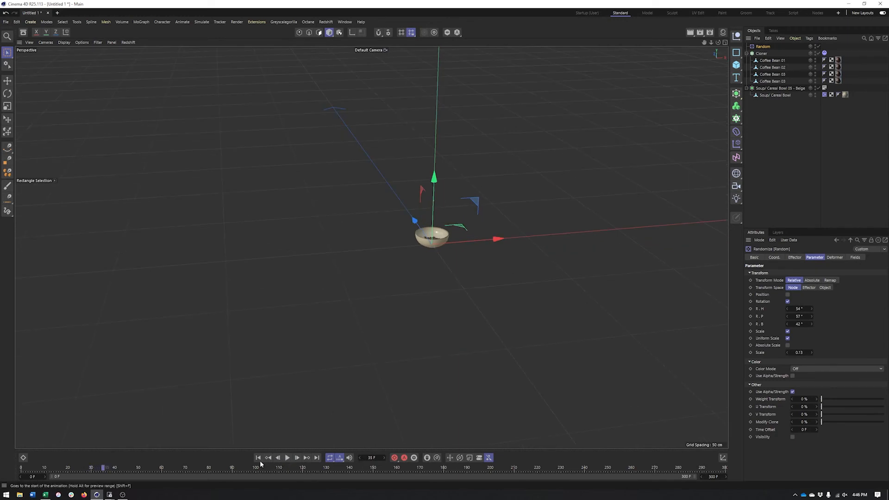
- Rewind and play the simulation to watch the beans fall into the bowl
{"action": "left_click", "coordinate": [288, 457]}
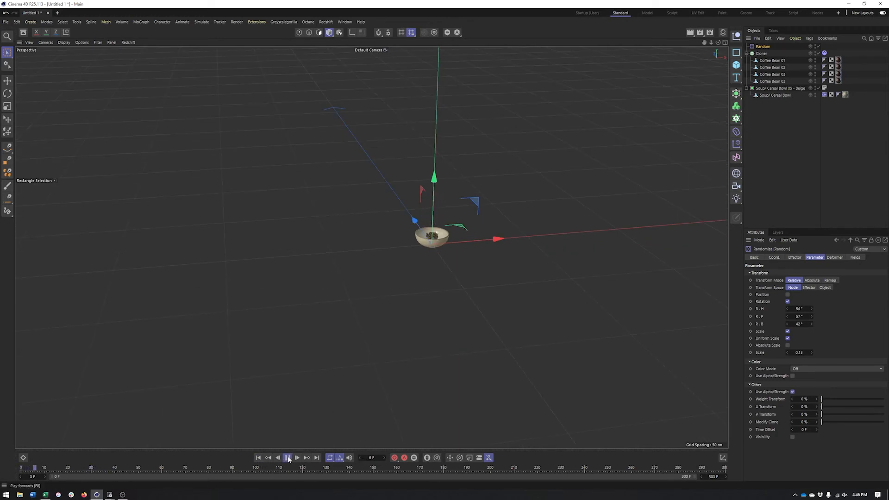
{"action": "left_click", "coordinate": [288, 458]}
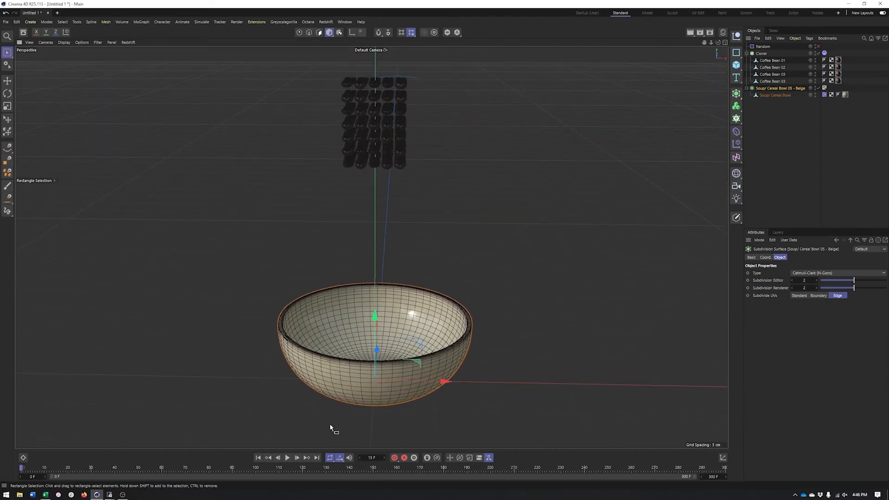
{"action": "left_click", "coordinate": [287, 458]}
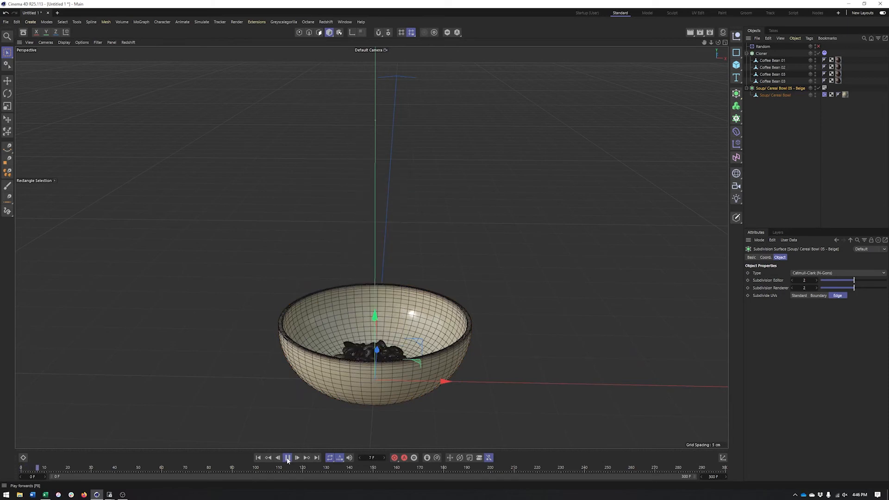
{"action": "left_click", "coordinate": [288, 458]}
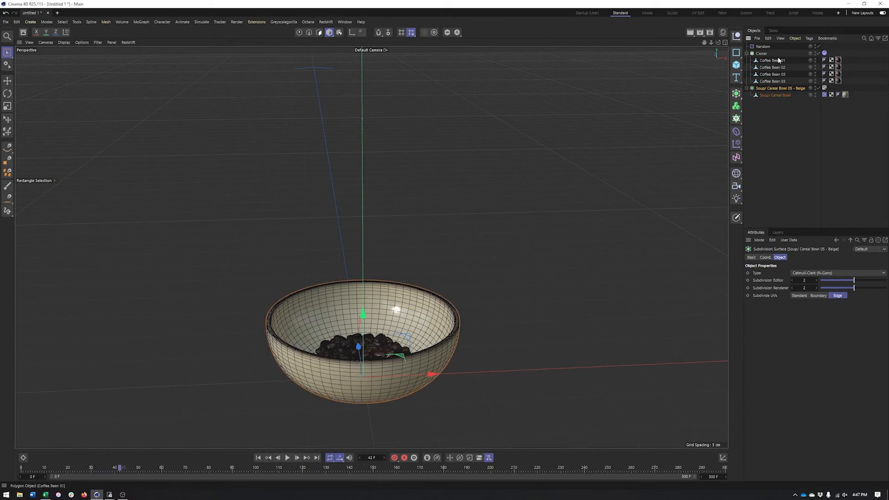
- Raise the Random effector's Minimum from -100% to 0%
{"action": "left_click", "coordinate": [762, 53]}
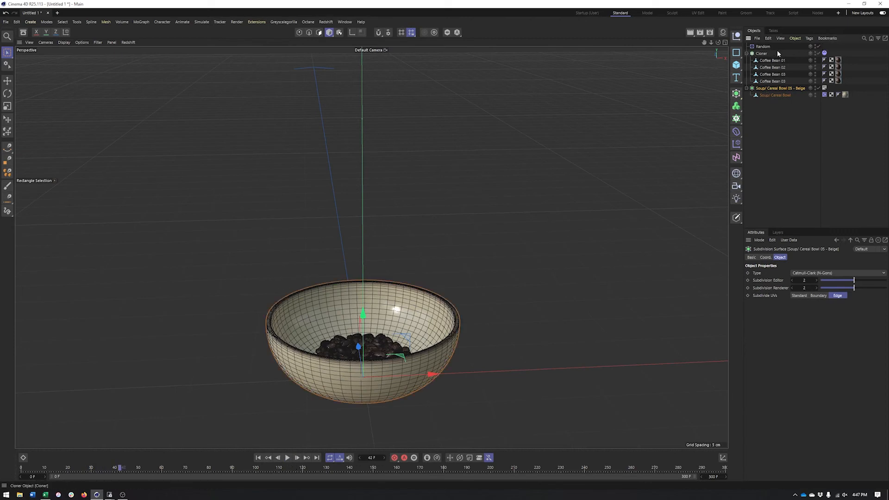
{"action": "left_click", "coordinate": [764, 46]}
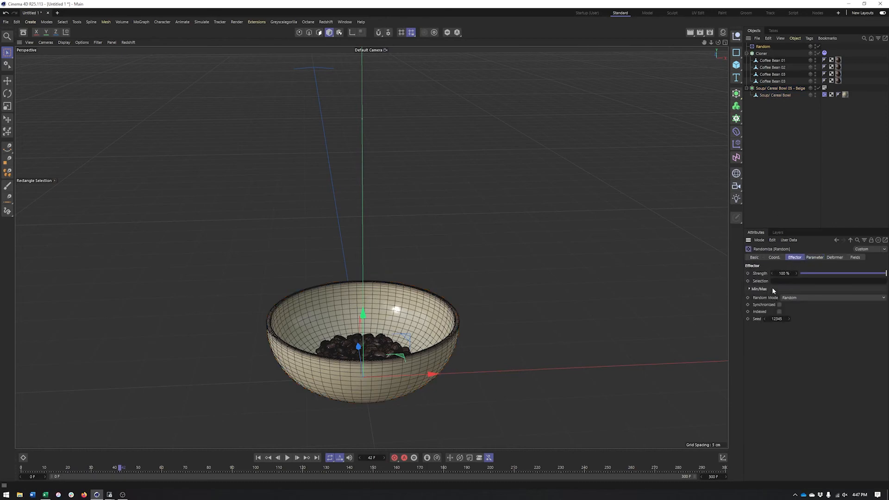
{"action": "left_click", "coordinate": [749, 289]}
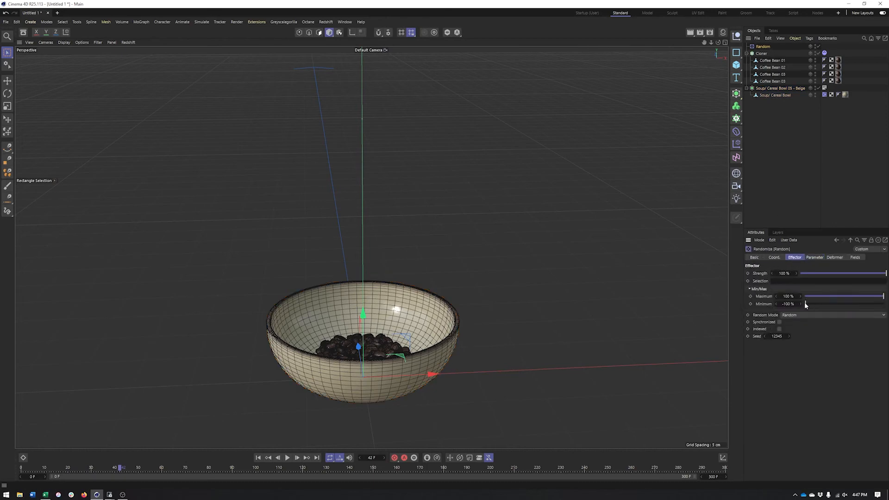
{"action": "left_click_drag", "start_coordinate": [803, 304], "coordinate": [845, 304]}
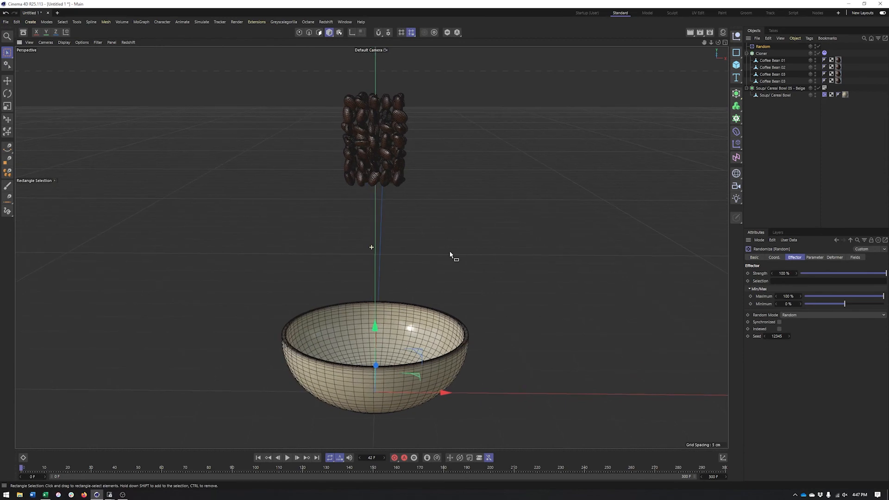
- Switch the viewport to Gouraud Shading and move the cube slab above the bowl
{"action": "left_click", "coordinate": [63, 42]}
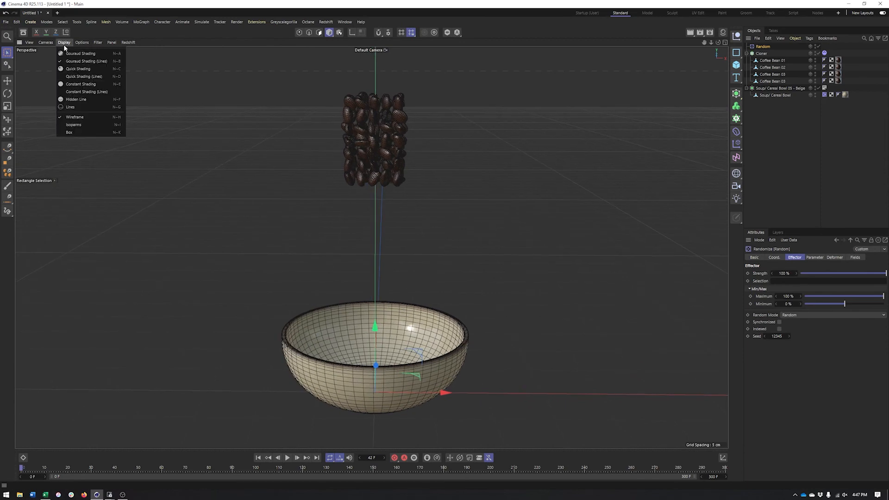
{"action": "left_click", "coordinate": [736, 65]}
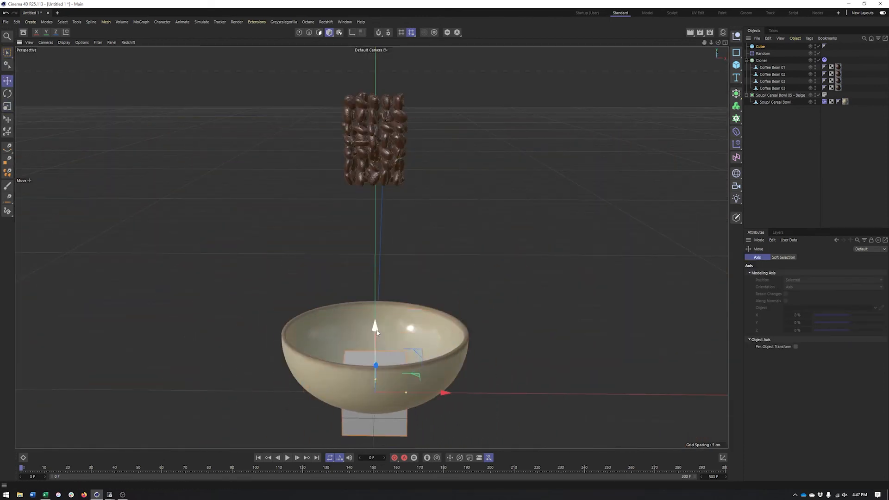
{"action": "left_click_drag", "start_coordinate": [374, 366], "coordinate": [374, 233]}
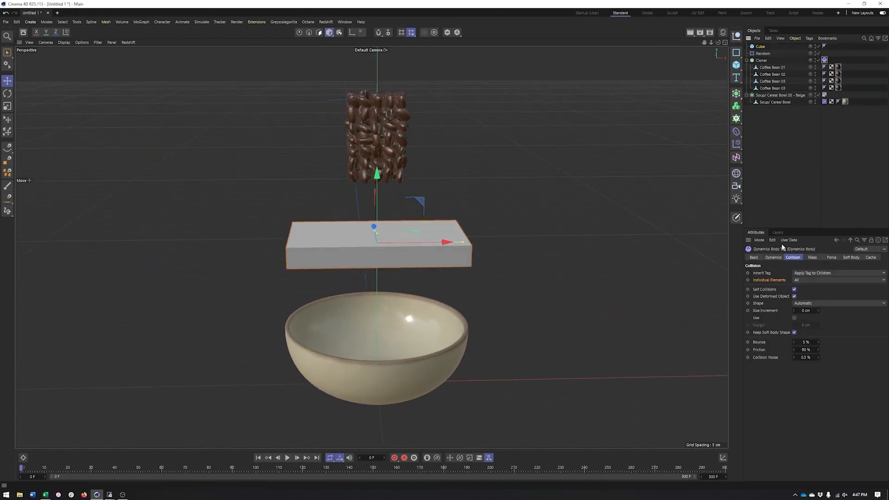
- Set the beans' Dynamics Body Trigger to On Collision and play to test
{"action": "left_click", "coordinate": [774, 257]}
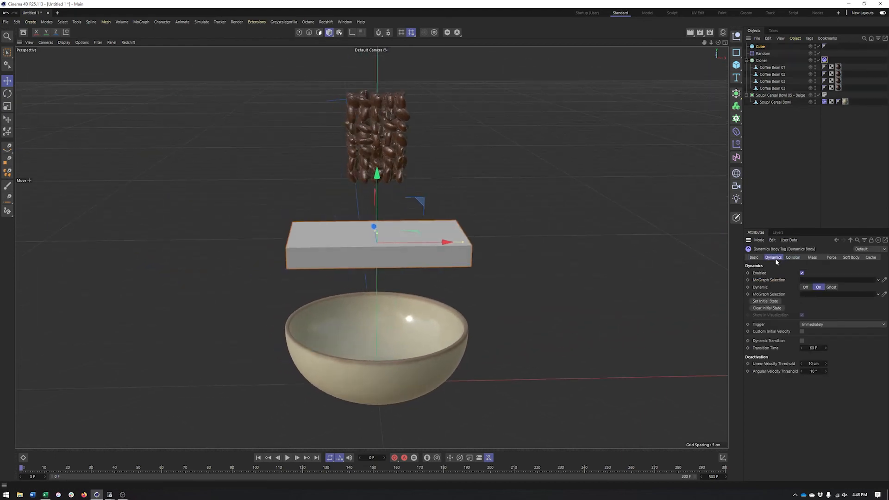
{"action": "left_click", "coordinate": [841, 324]}
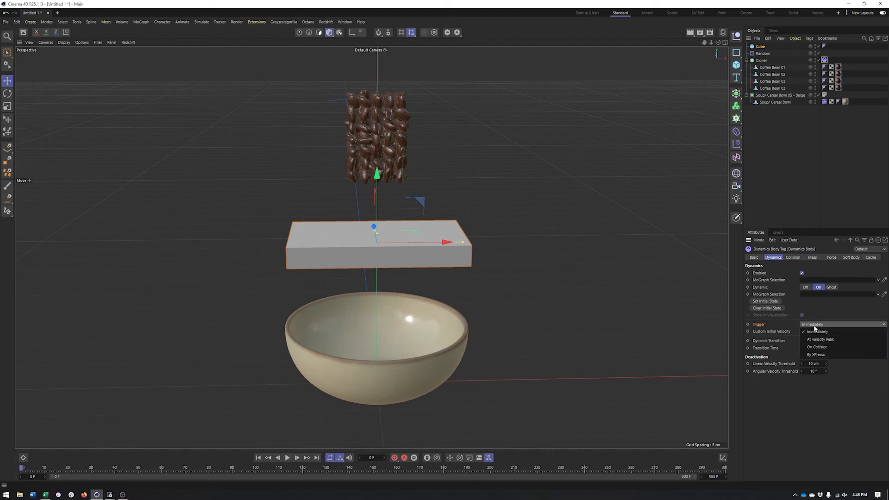
{"action": "left_click", "coordinate": [817, 347]}
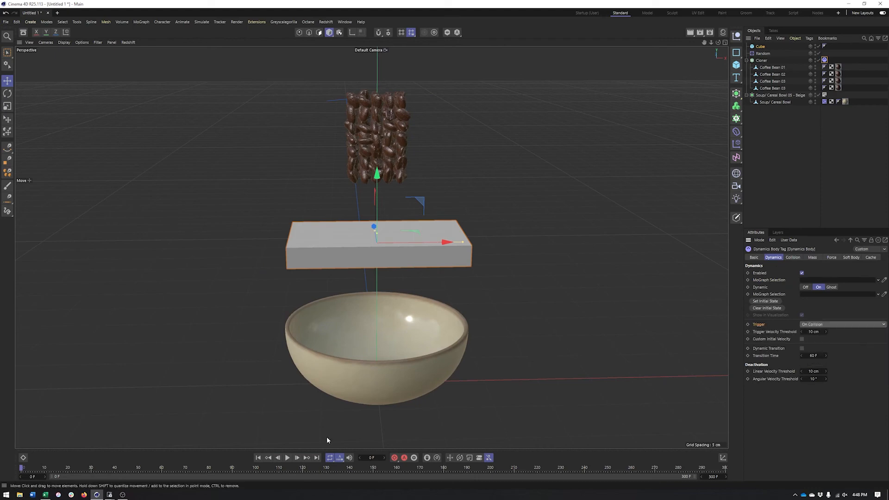
{"action": "left_click", "coordinate": [288, 458]}
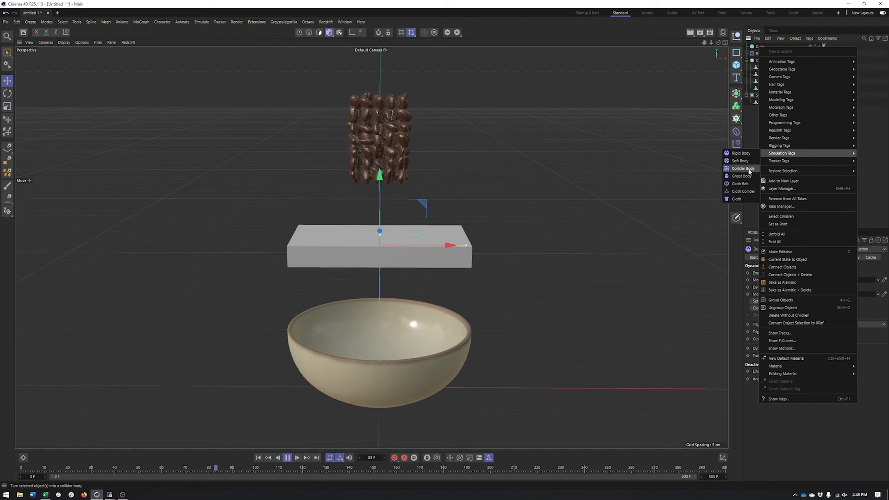
- Add a Ghost Body tag to the slab cube and replay the simulation
{"action": "left_click", "coordinate": [742, 176]}
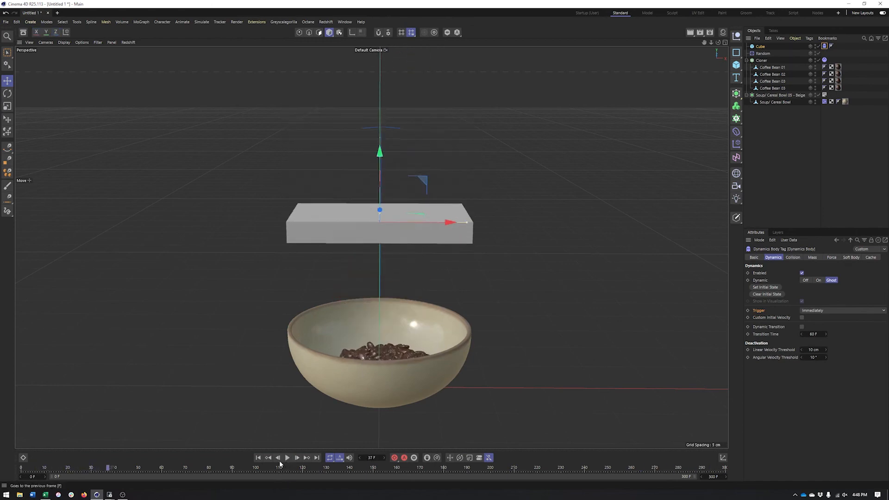
{"action": "left_click", "coordinate": [287, 458]}
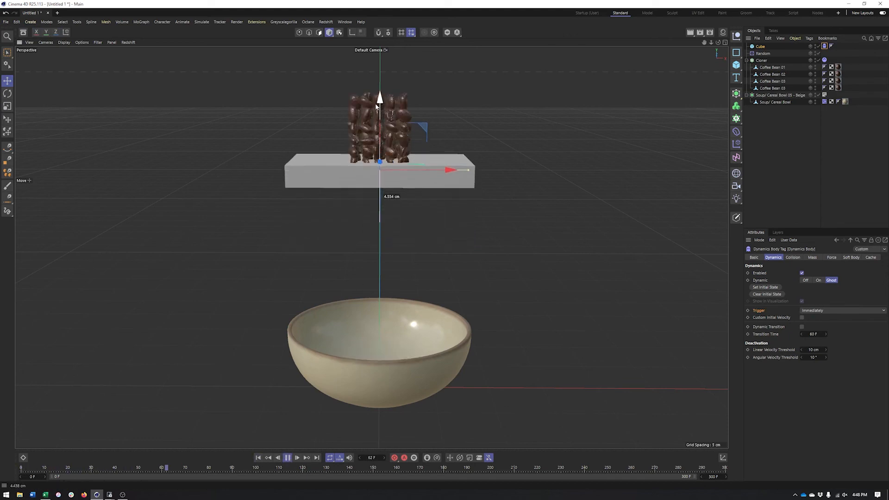
{"action": "left_click", "coordinate": [288, 458]}
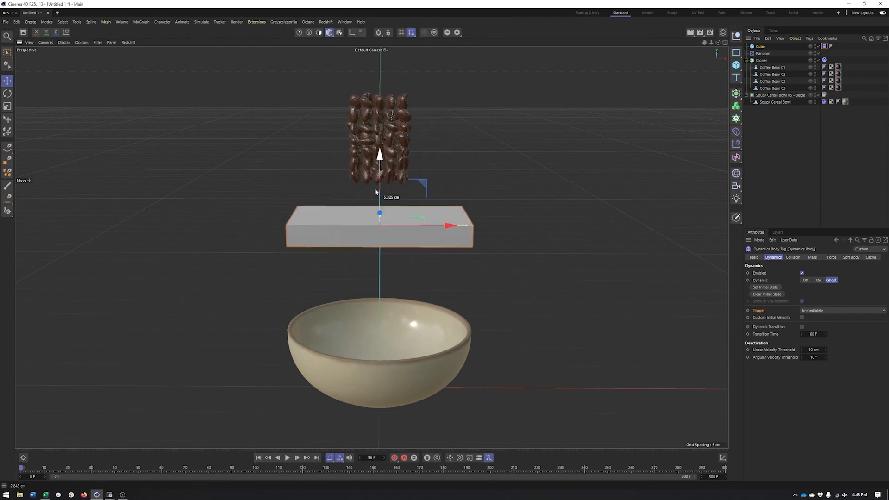
{"action": "left_click", "coordinate": [287, 458]}
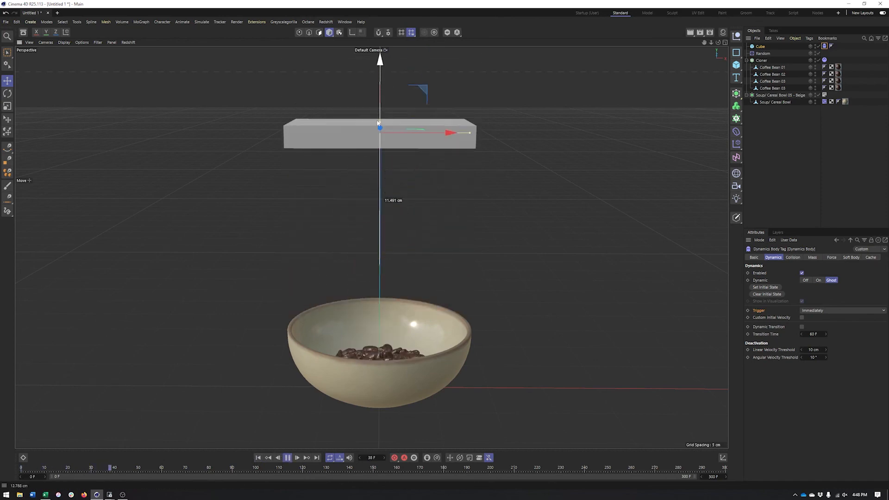
{"action": "left_click", "coordinate": [288, 458]}
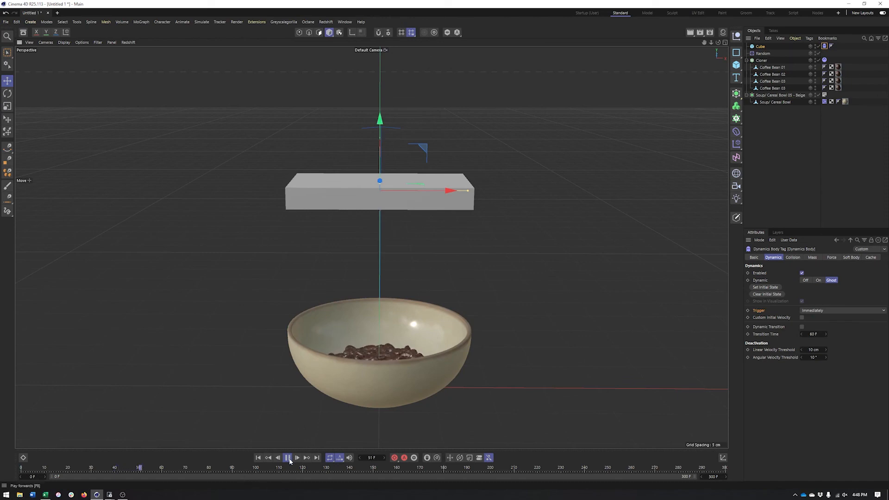
- During playback, push the slab up through the bean grid, then lower it beneath
{"action": "left_click", "coordinate": [287, 458]}
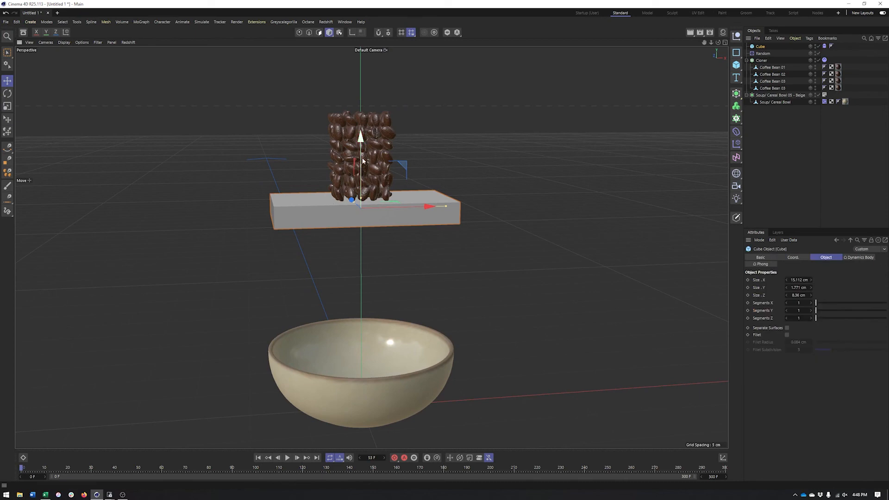
{"action": "left_click", "coordinate": [287, 458]}
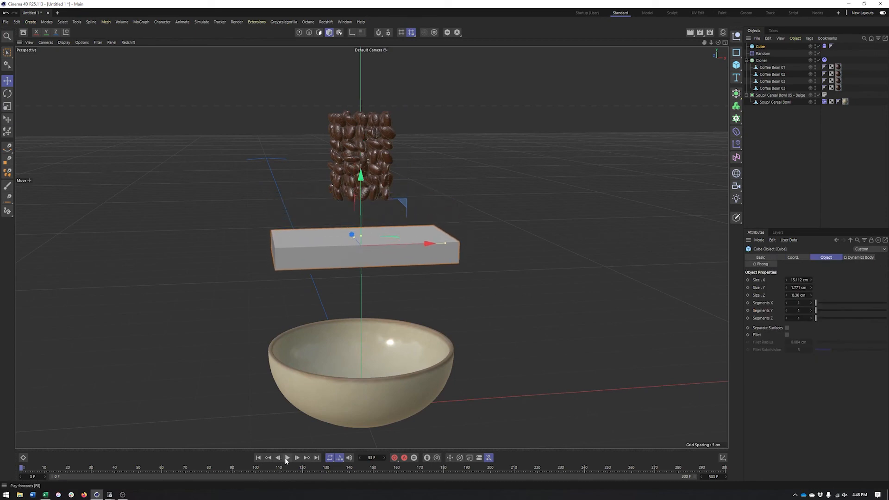
{"action": "left_click", "coordinate": [287, 458]}
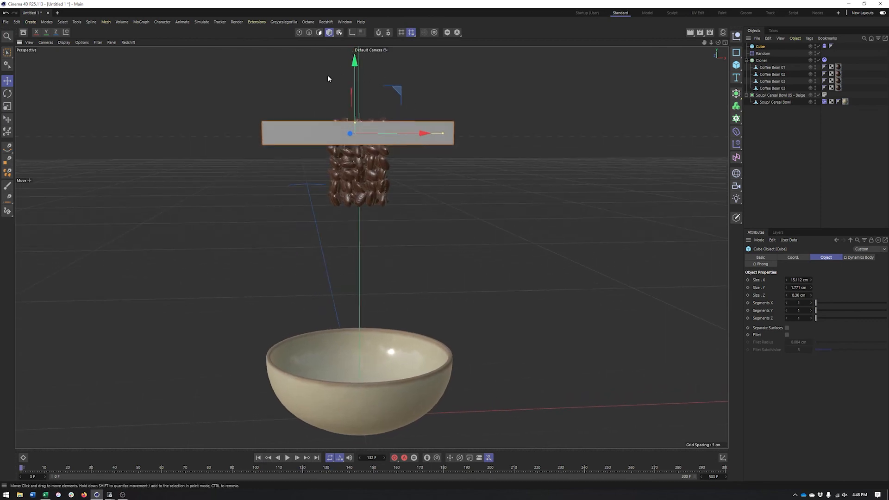
{"action": "left_click_drag", "start_coordinate": [350, 132], "coordinate": [353, 138]}
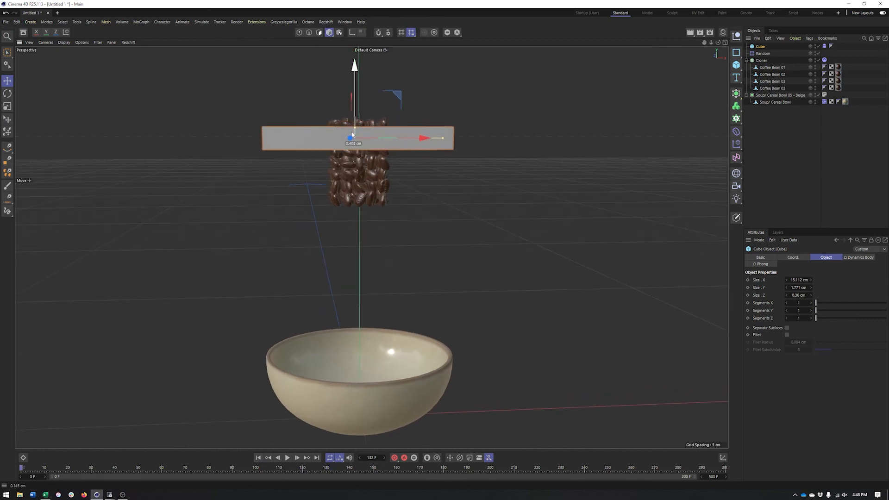
{"action": "left_click_drag", "start_coordinate": [353, 138], "coordinate": [352, 207]}
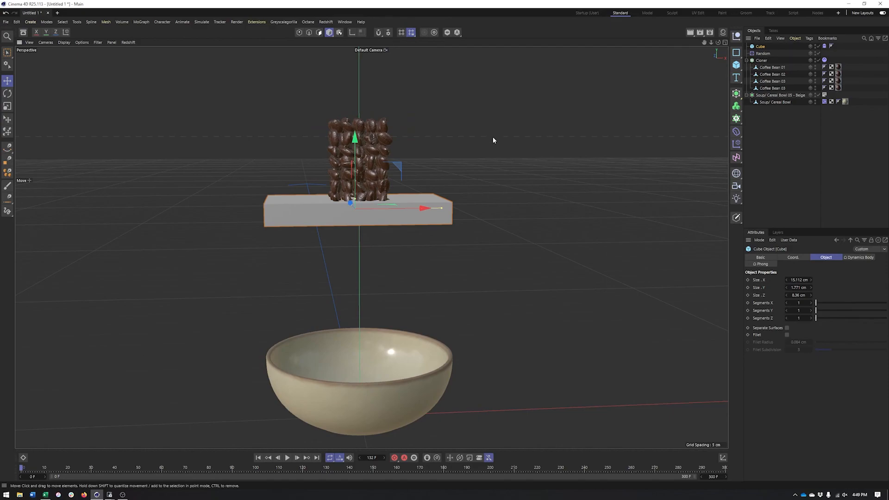